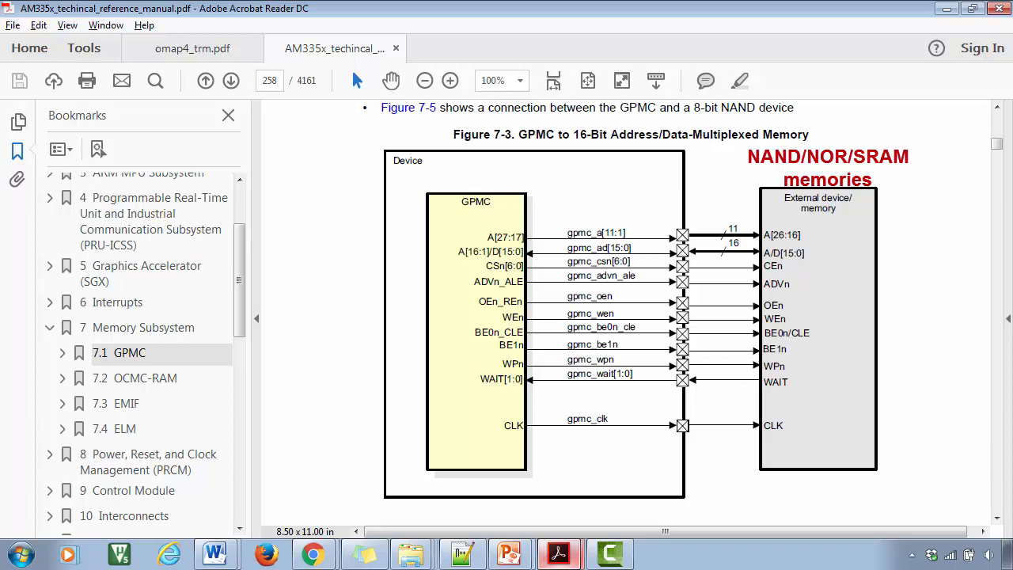
Switch to the BBB_SCH.pdf schematic tab to search it for u12
left_click(125, 404)
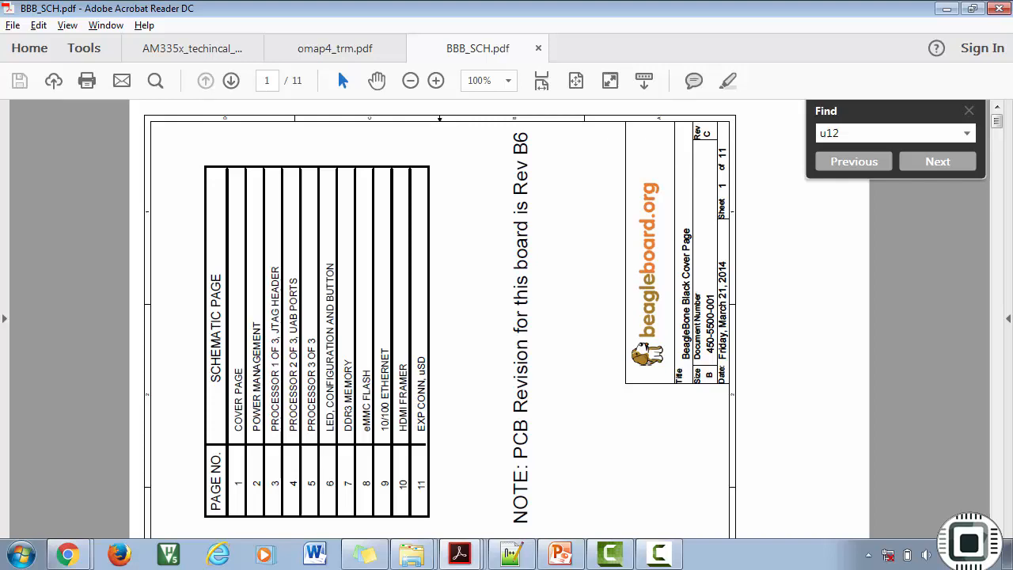
Step through u12 matches to page 7 and copy U12's part number D2516EC4BXGGB
left_click(938, 162)
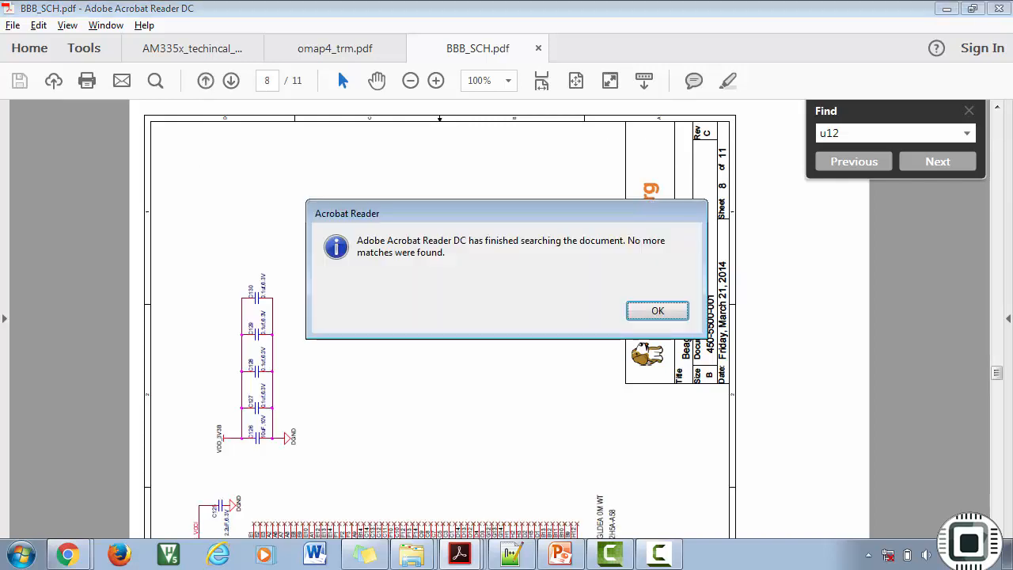
left_click(658, 310)
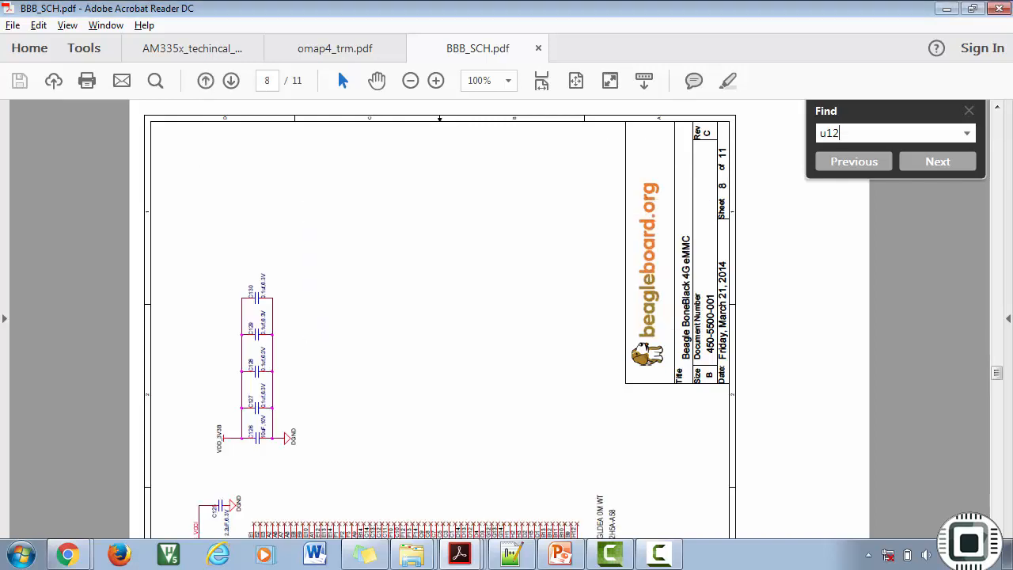
left_click(854, 161)
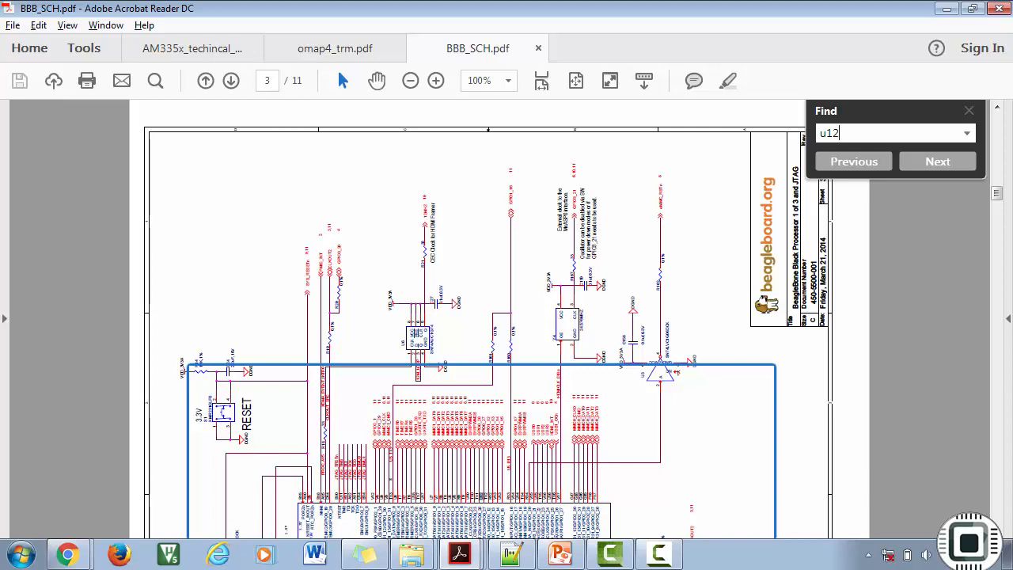
left_click(938, 161)
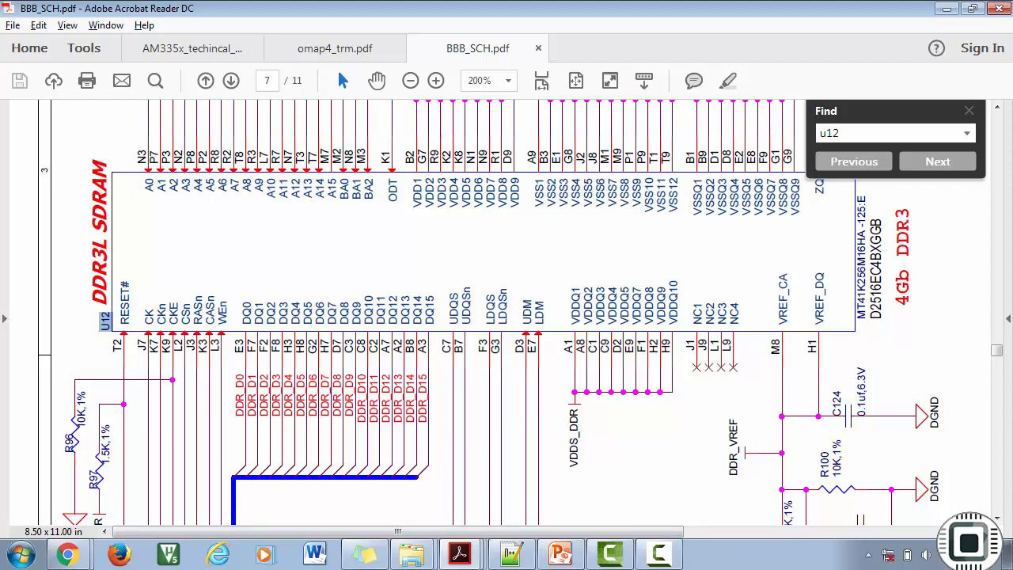
scroll("up", 3)
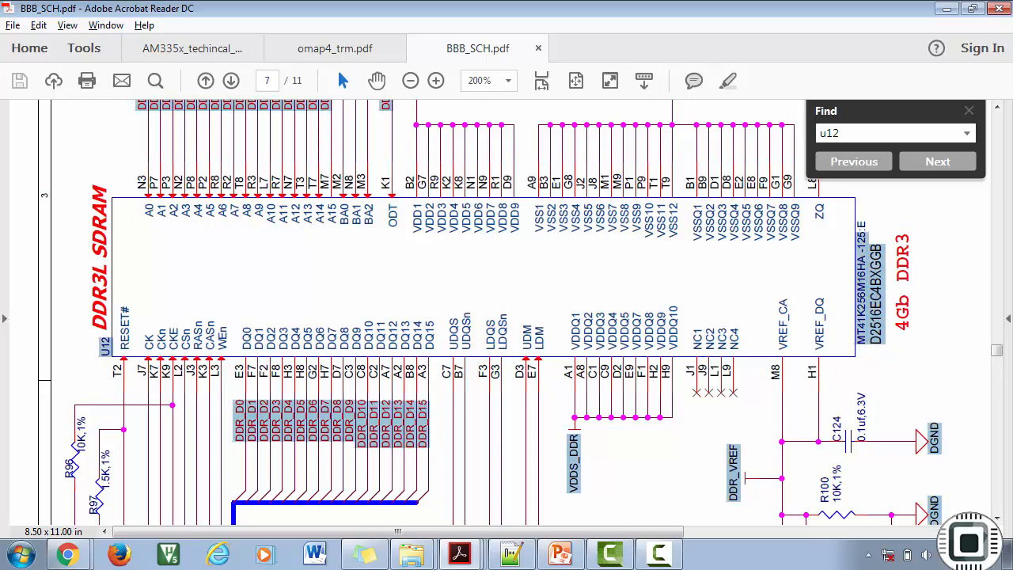
right_click(863, 285)
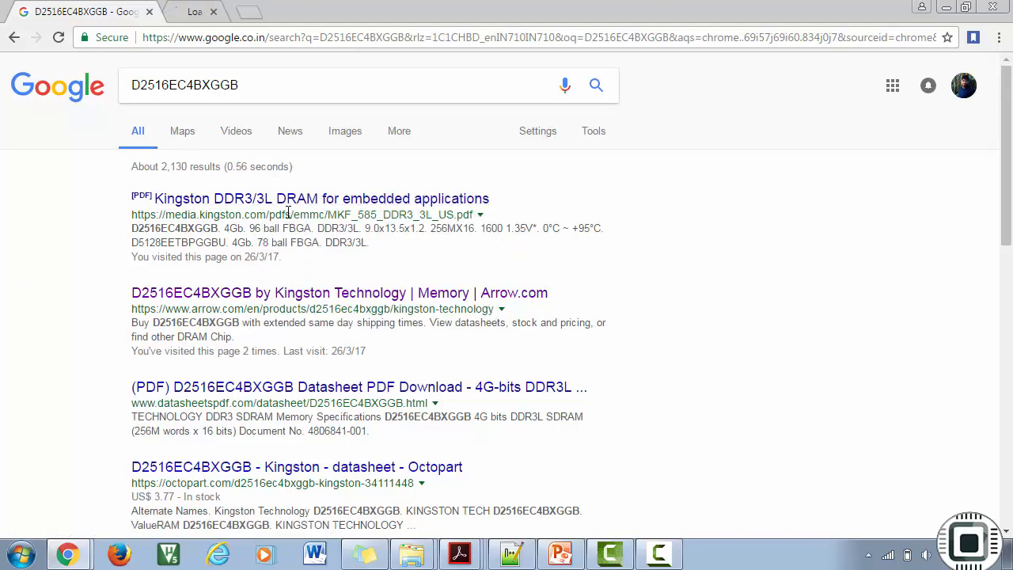
Open the Kingston datasheet and Arrow page for D2516EC4BXGGB, checking its 1600 Mbps speed
left_click(321, 198)
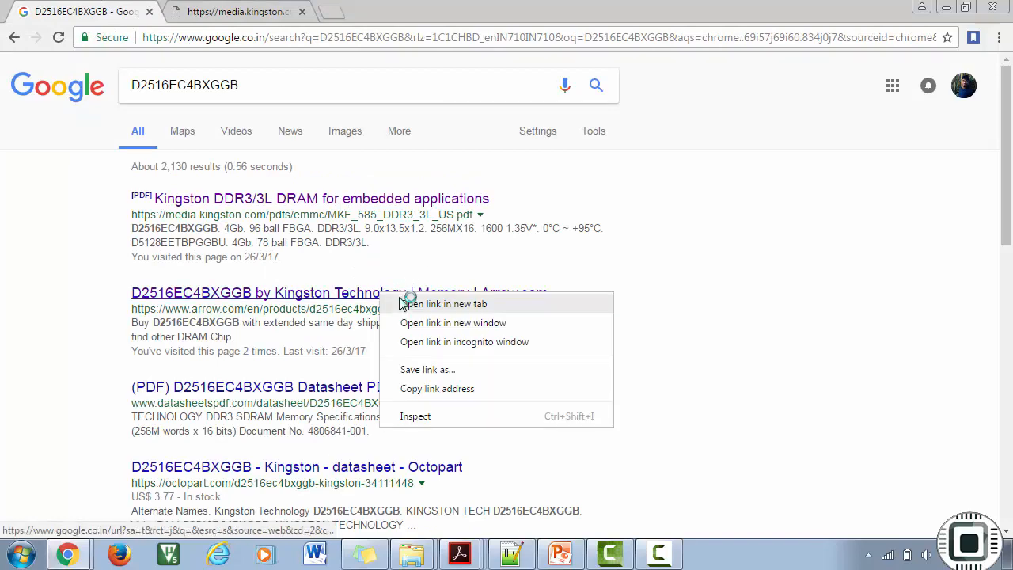
left_click(445, 303)
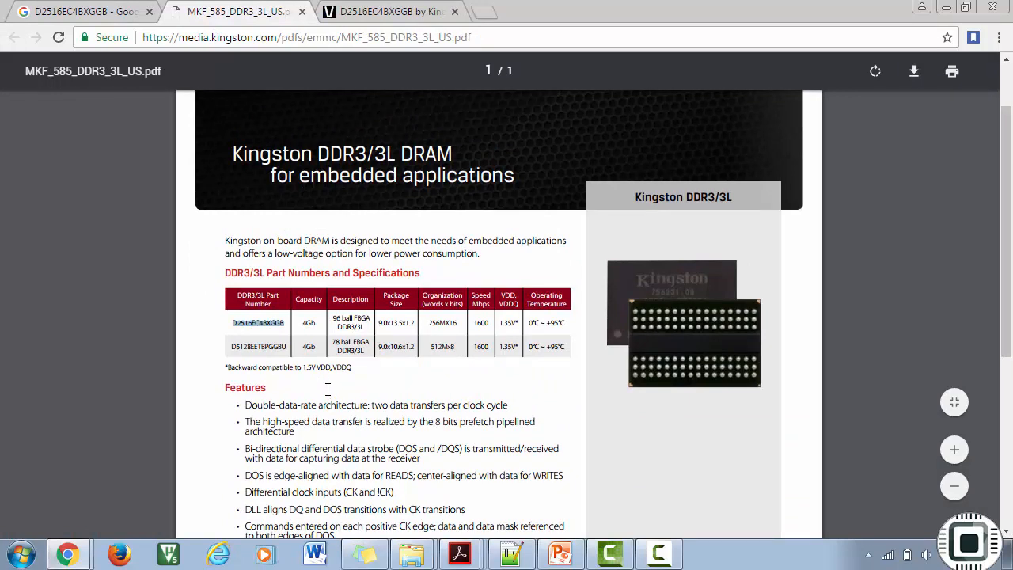
mouse_move(267, 346)
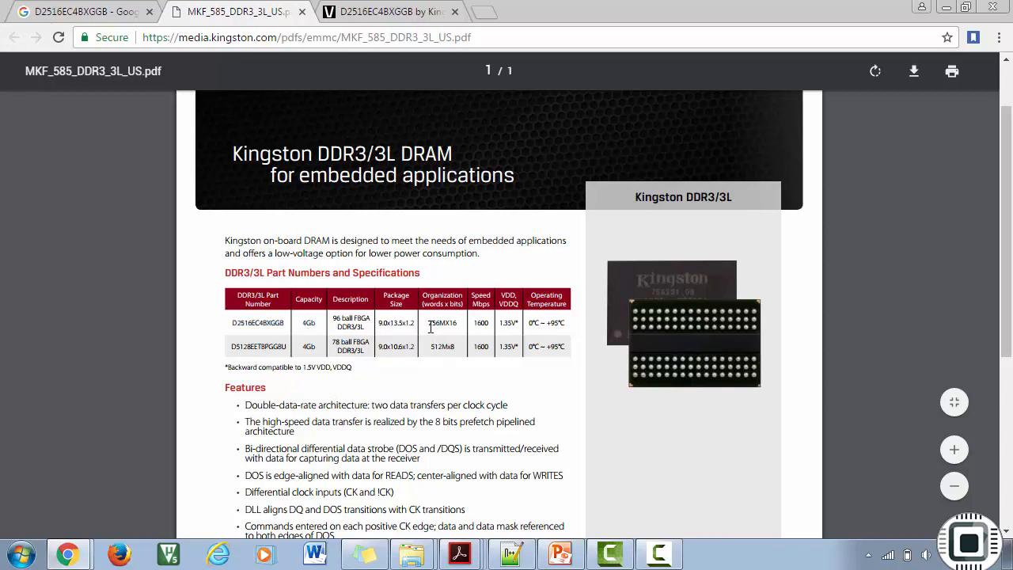
double_click(442, 322)
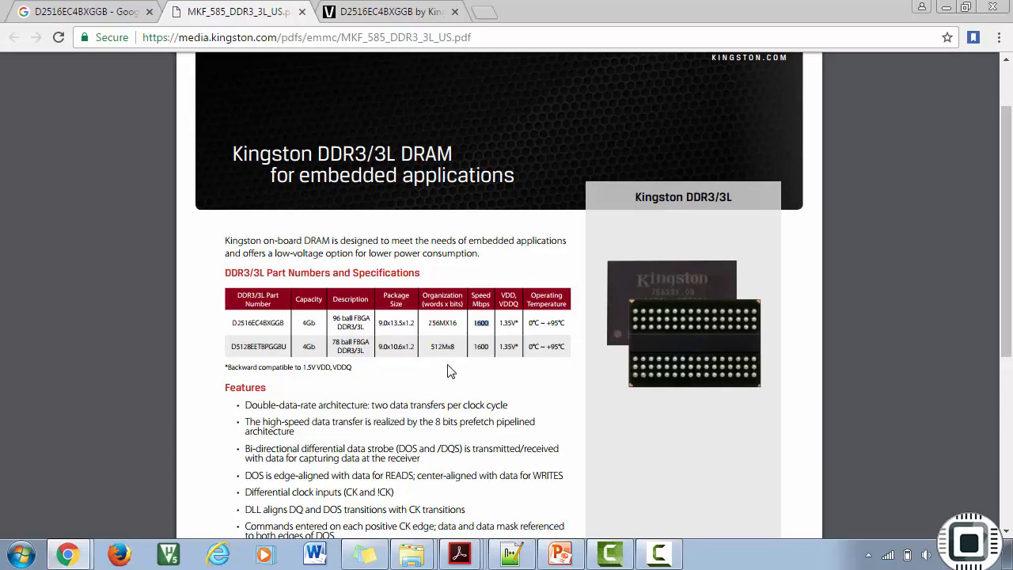
scroll("up", 3)
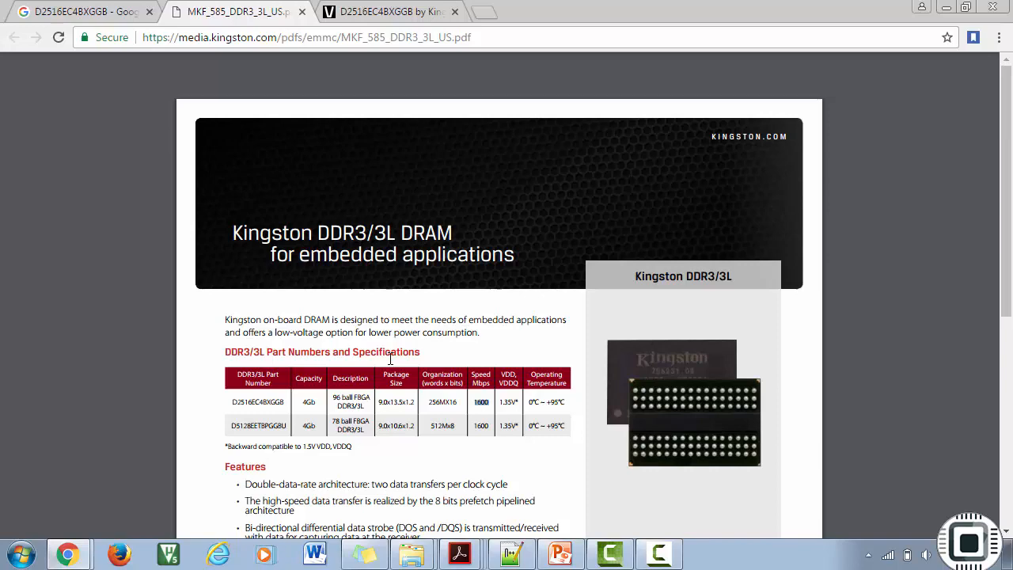
left_click(459, 553)
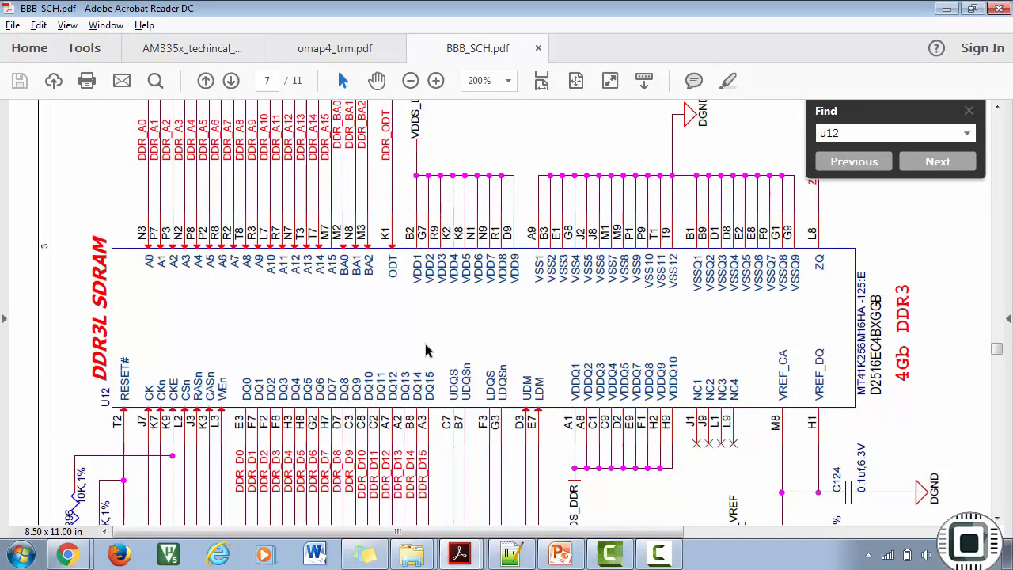
Scroll the schematic to the DDR_D[15..0] net label and copy it
scroll("down", 3)
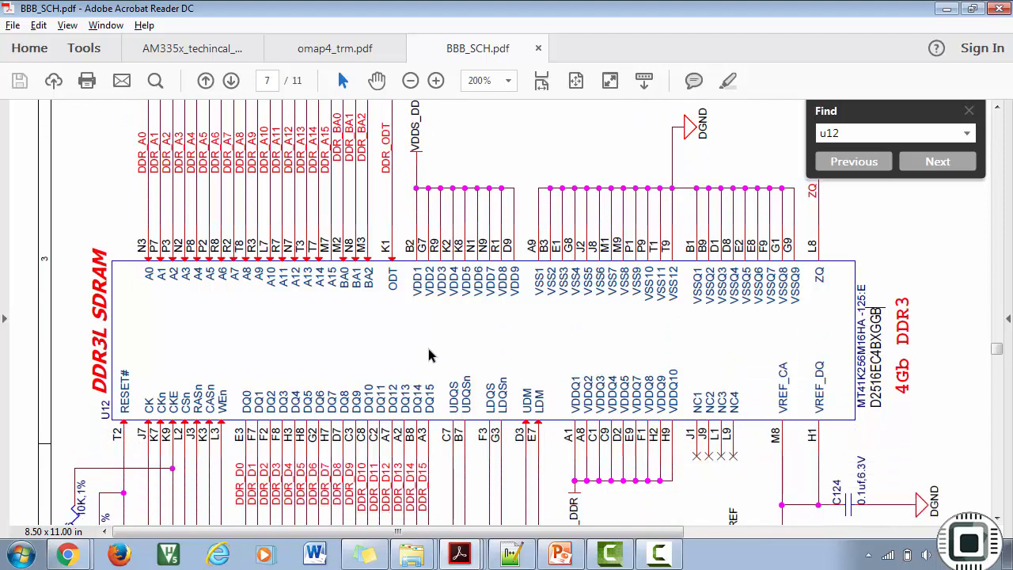
scroll("down", 3)
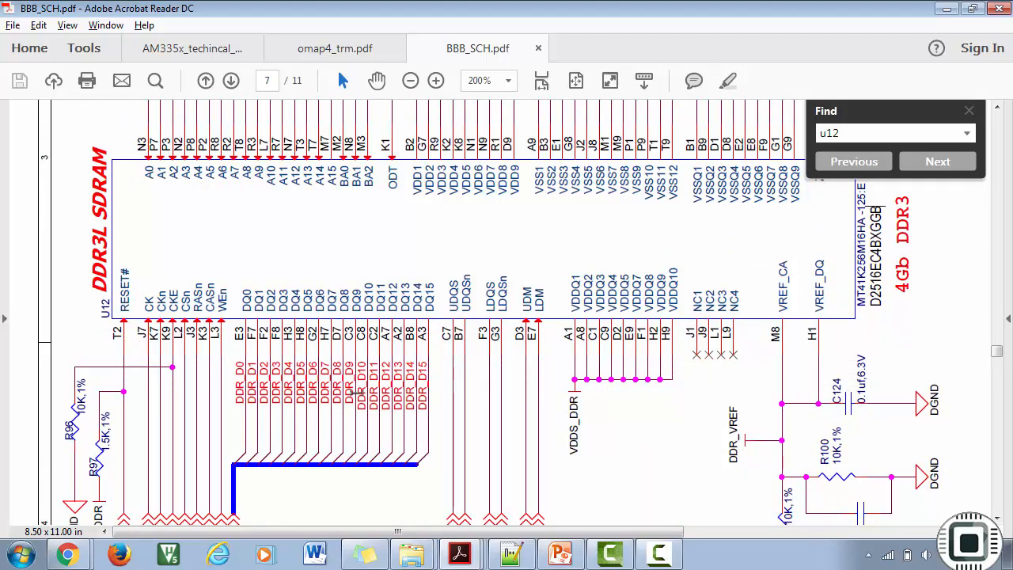
scroll("down", 3)
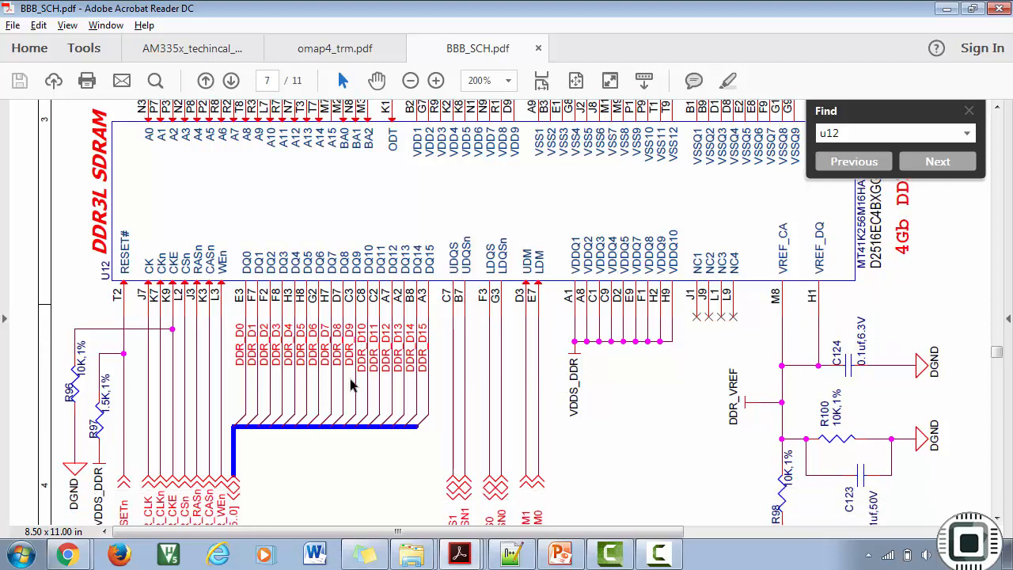
scroll("down", 3)
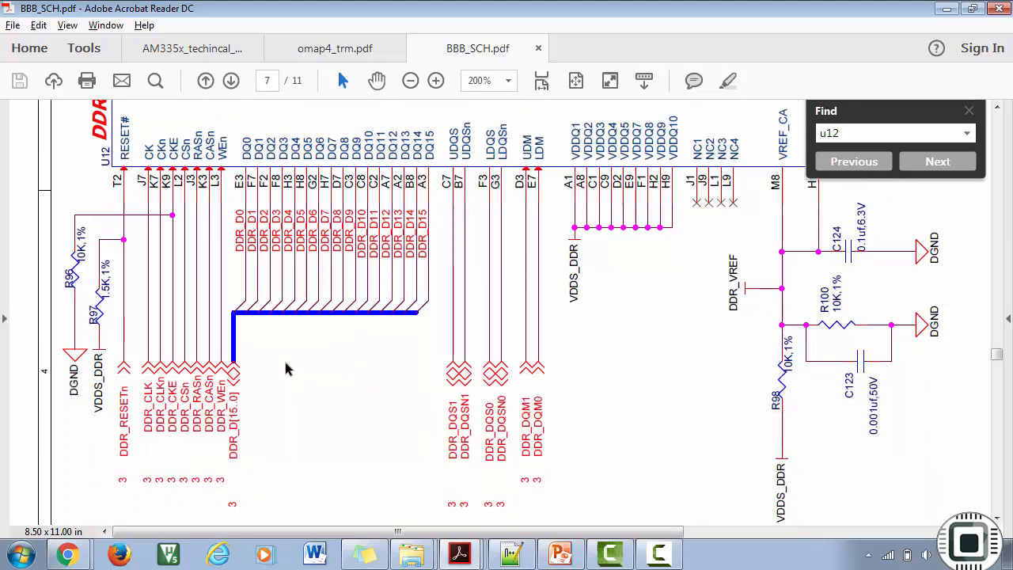
scroll("down", 3)
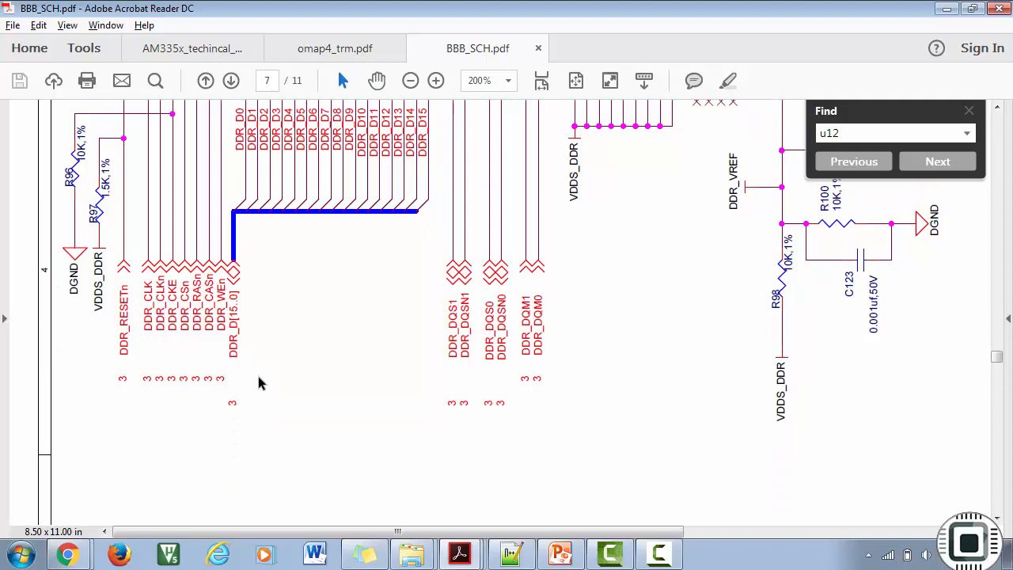
scroll("up", 3)
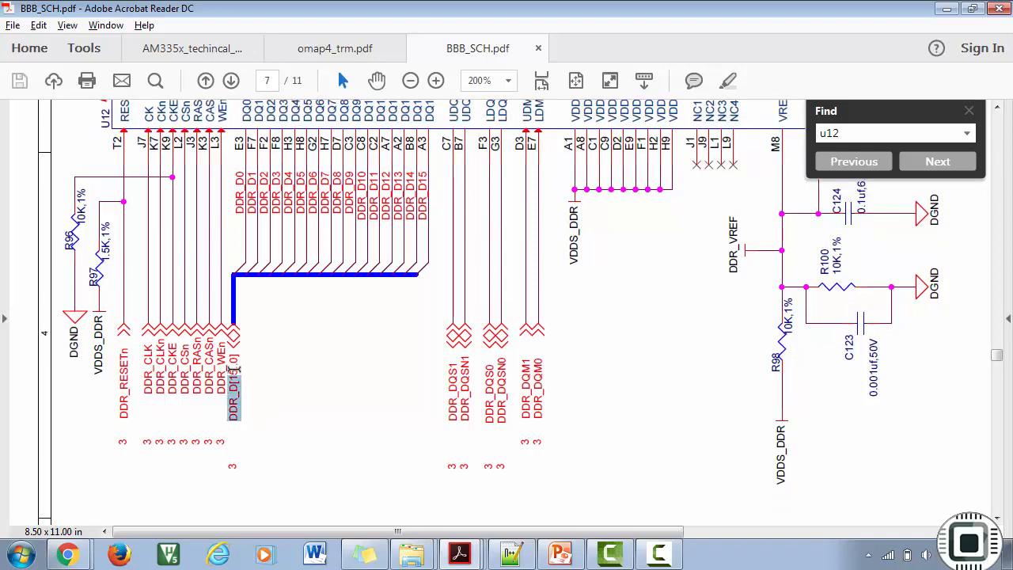
right_click(232, 372)
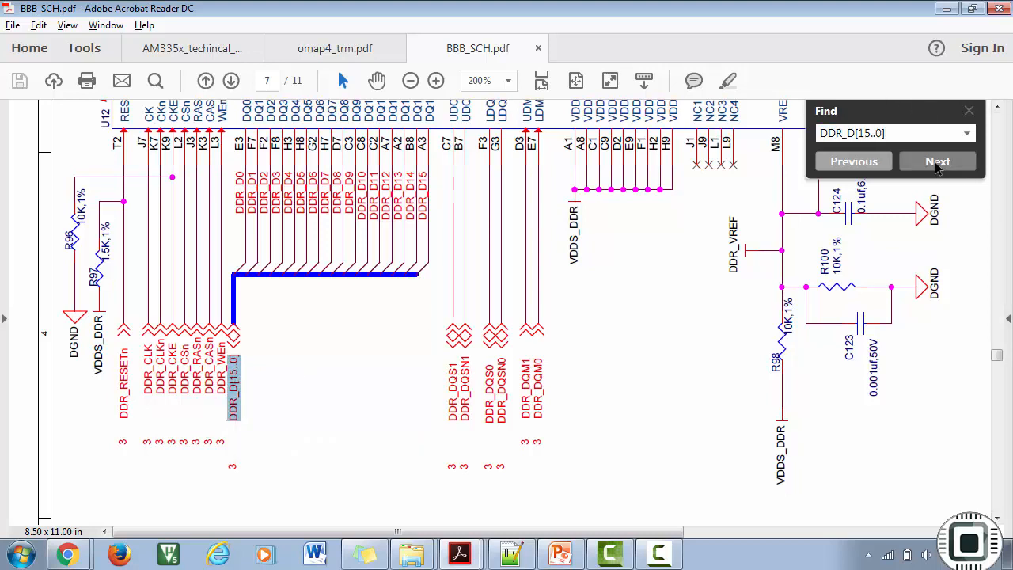
Find DDR_D[15..0] on the AM335x processor sheet and zoom in on its pins
left_click(938, 162)
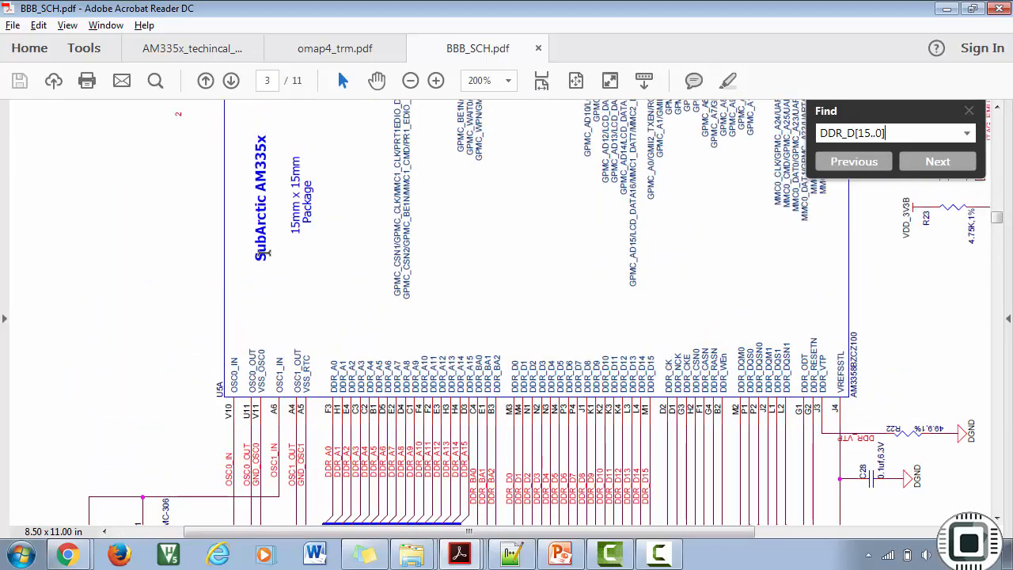
left_click(436, 81)
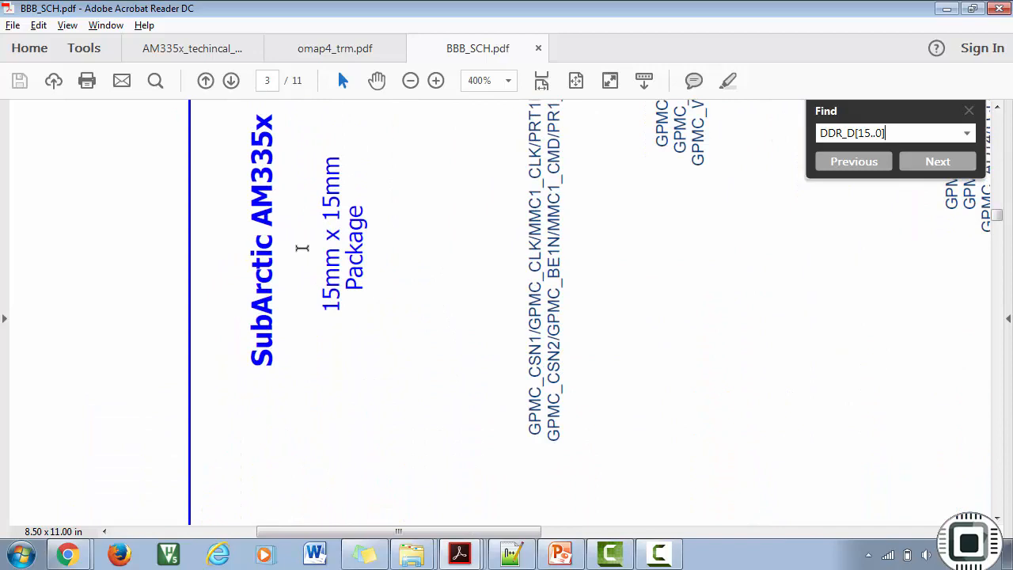
scroll("down", 3)
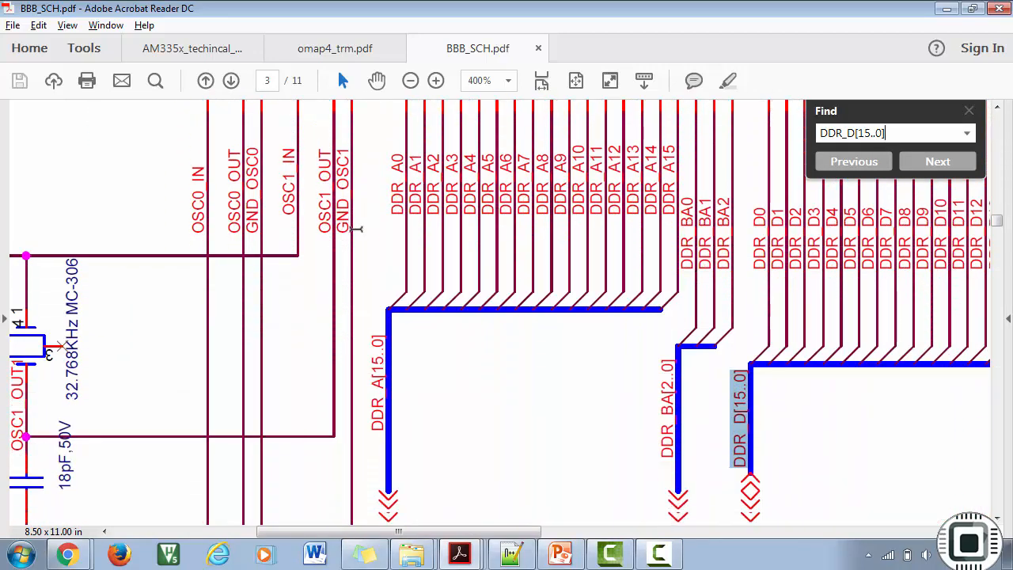
scroll("down", 3)
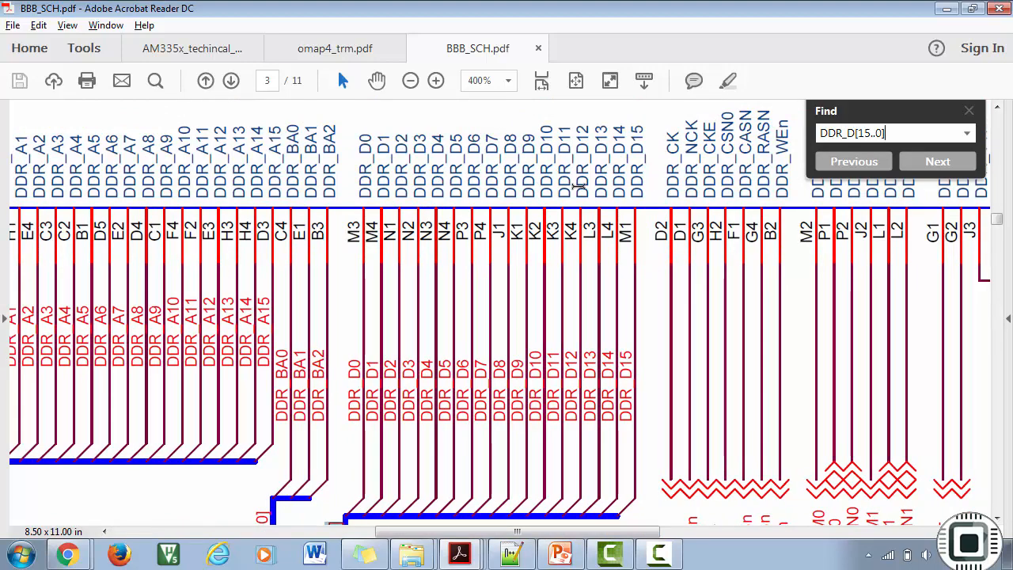
scroll("down", 3)
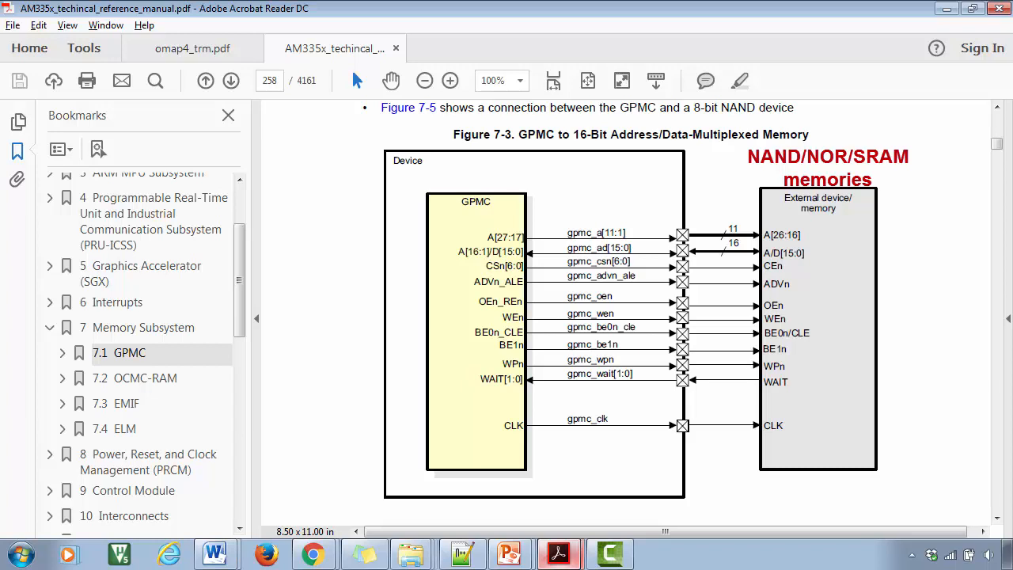
Return to the BBB_SCH.pdf tab showing the AM335x processor symbol
left_click(125, 402)
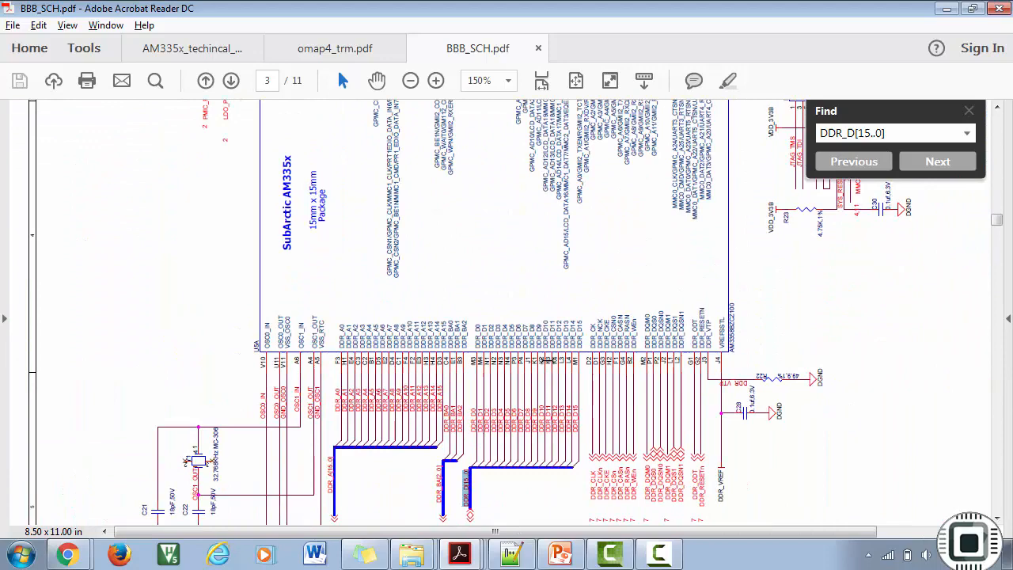
Search for u13 and reach the MTFC4GLDEA 0M WT eMMC chip on page 8
left_click(436, 80)
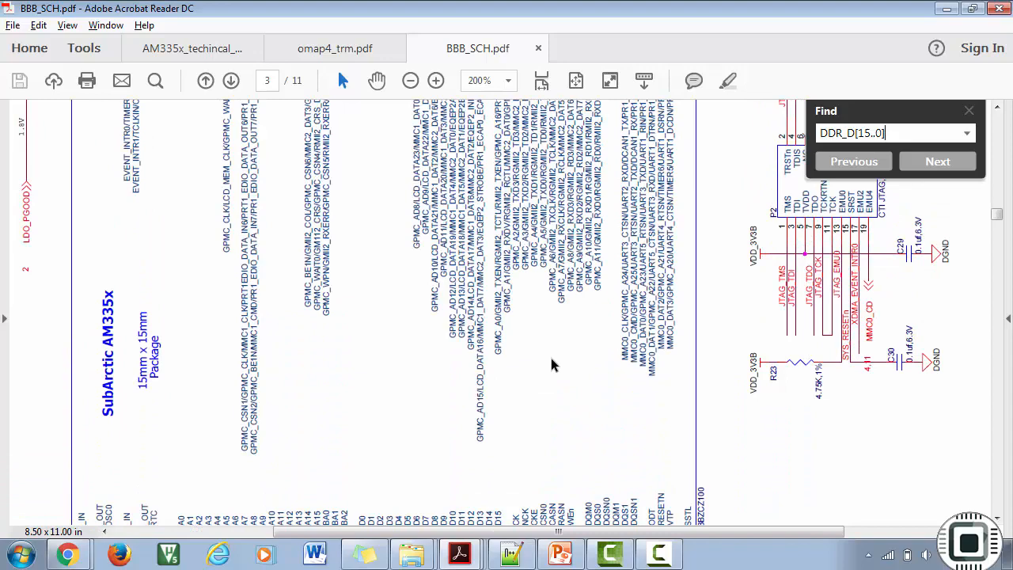
scroll("down", 3)
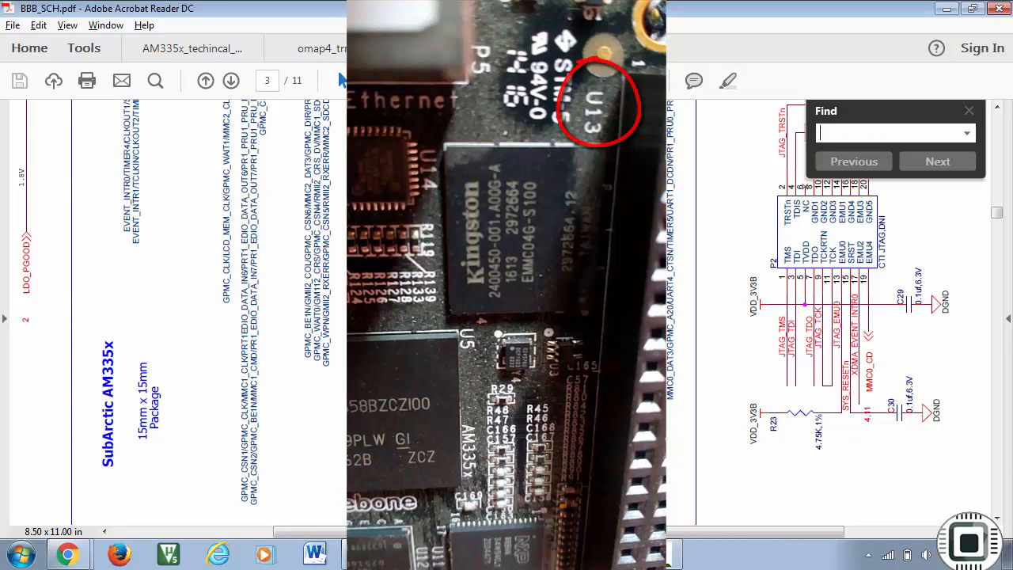
type("u13")
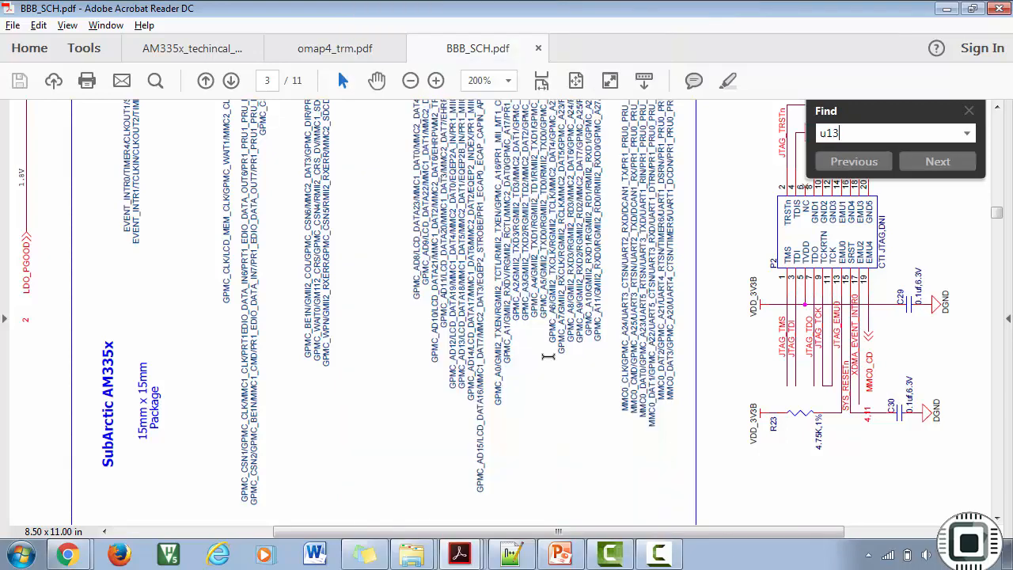
left_click(937, 161)
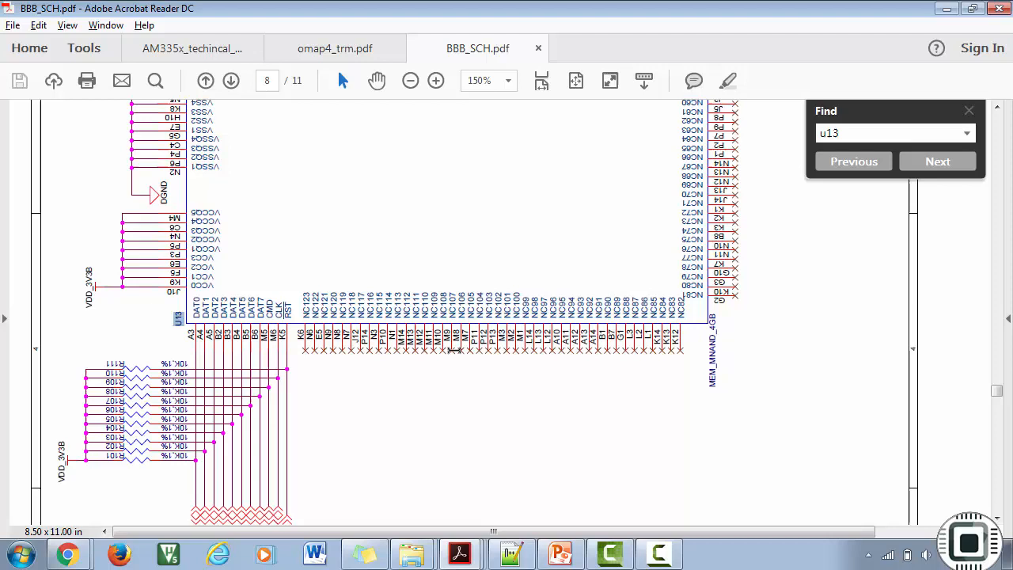
scroll("up", 3)
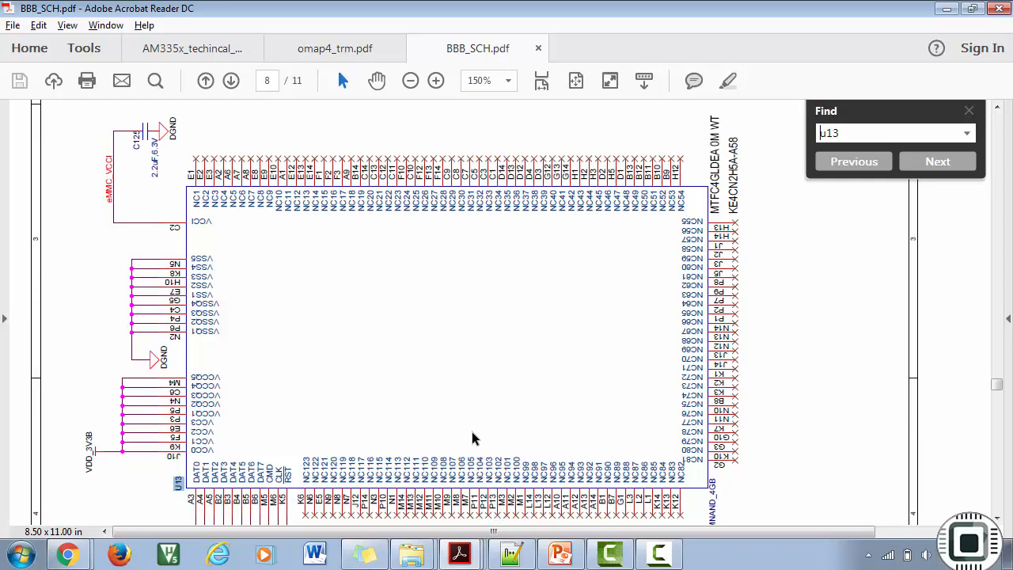
mouse_move(761, 218)
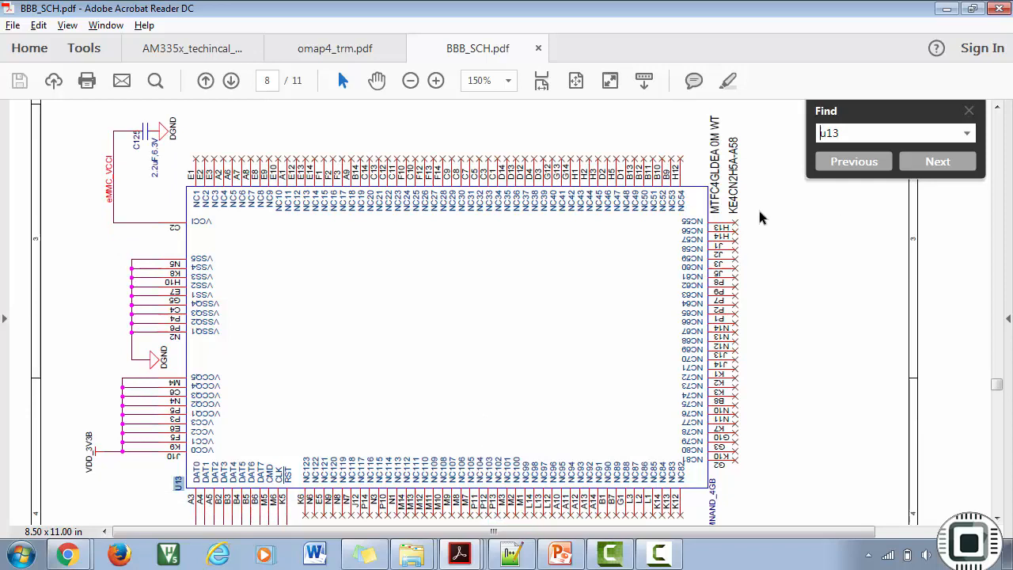
left_click(937, 161)
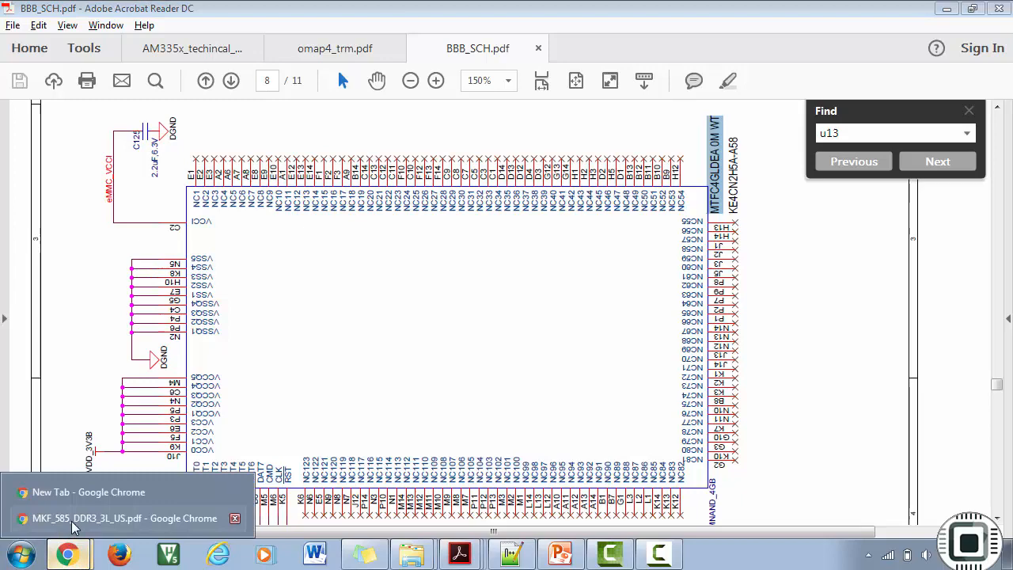
Google MTFC4GLDEA-0M WT in a new tab and open its Digi-Key page and e·MMC datasheet
left_click(124, 518)
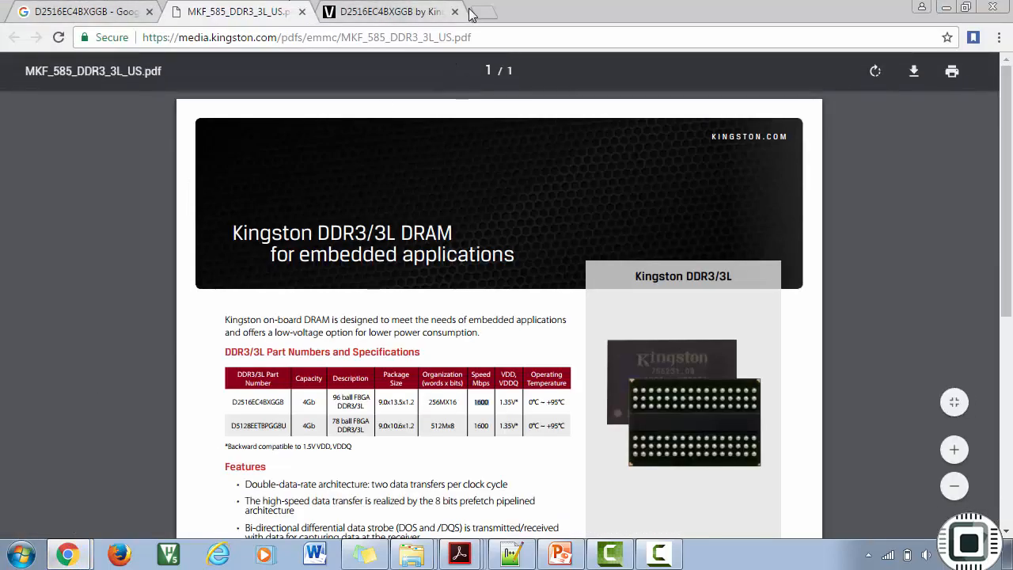
left_click(511, 11)
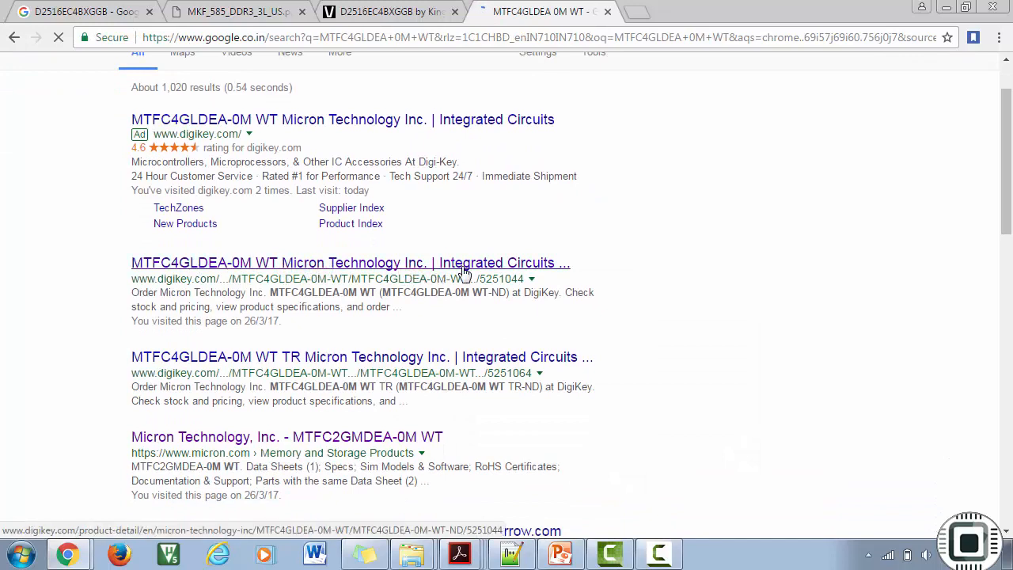
left_click(350, 262)
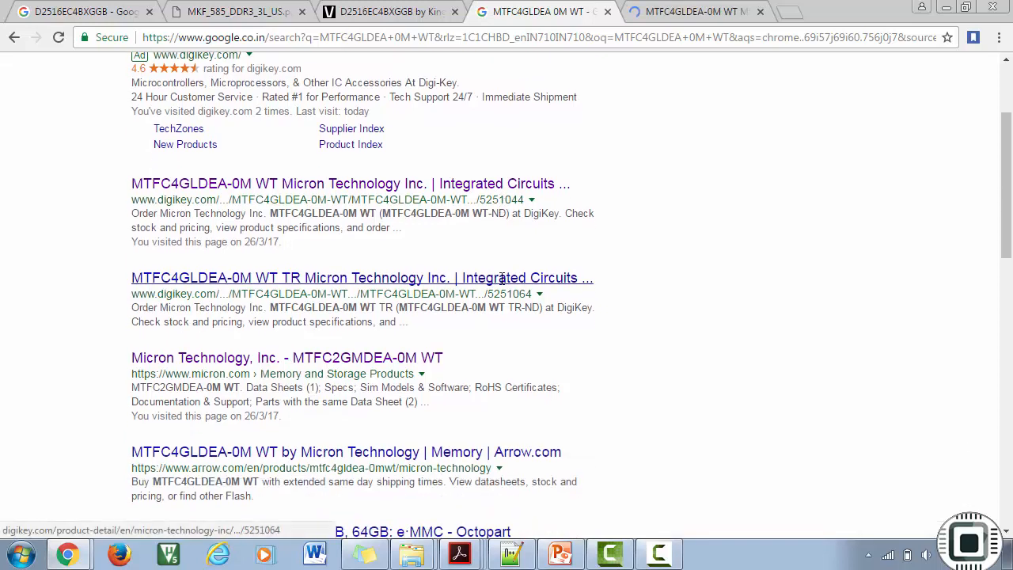
left_click(347, 183)
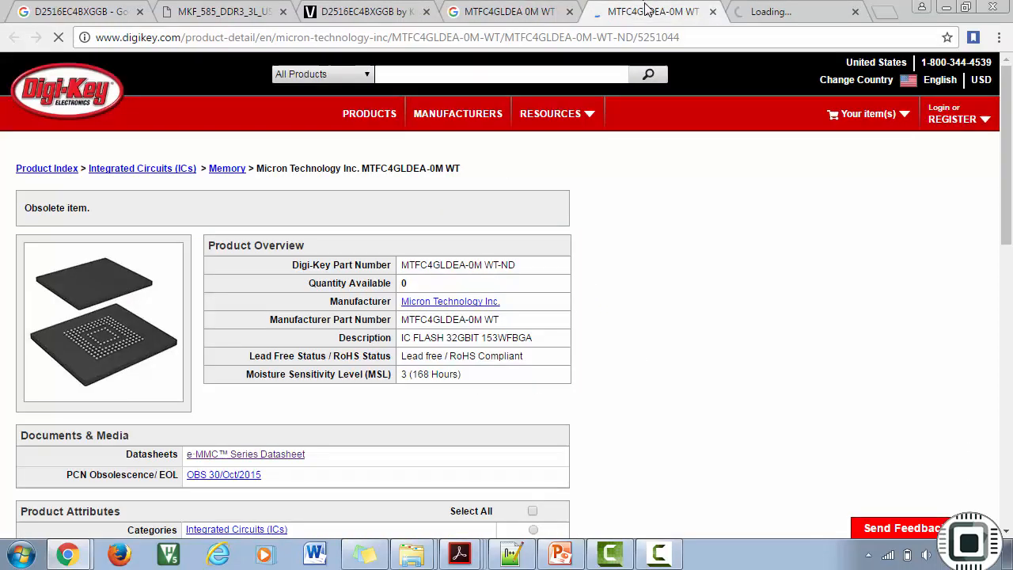
mouse_move(916, 274)
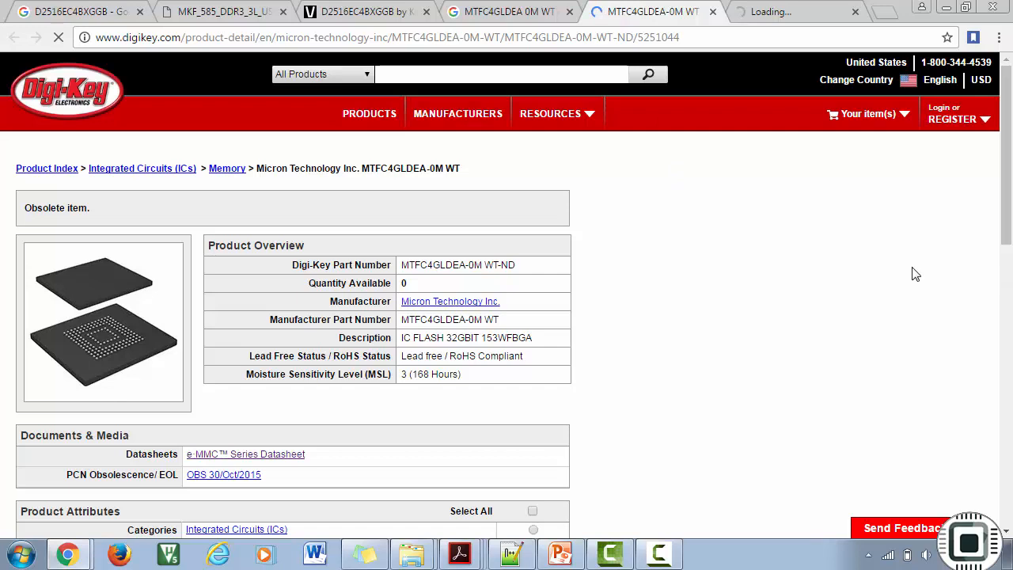
scroll("down", 3)
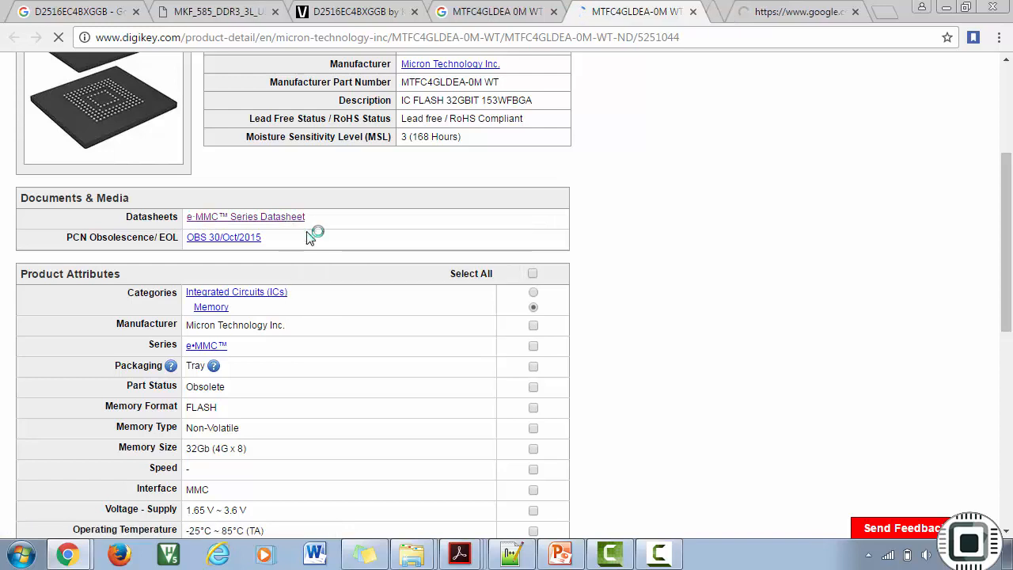
left_click(245, 216)
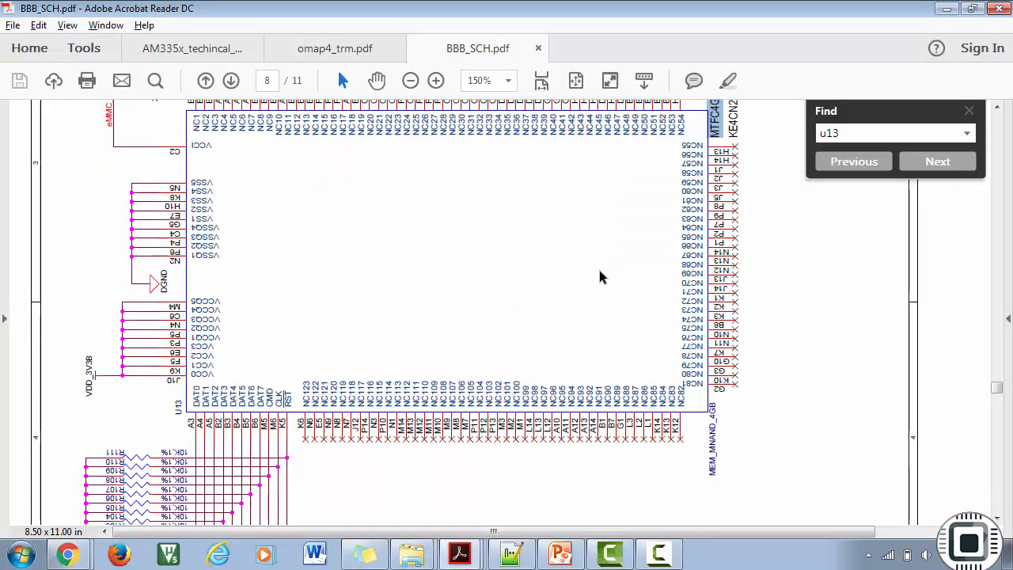
Scroll to U13's MMC1 pull-up resistors, view the Micron e·MMC datasheet, and return to Acrobat
scroll("down", 3)
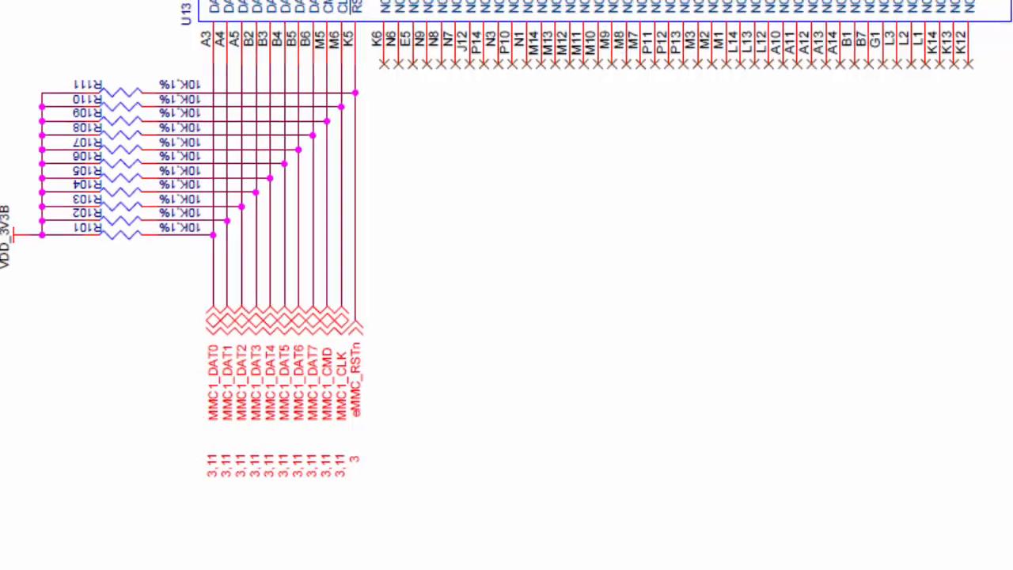
left_click(681, 11)
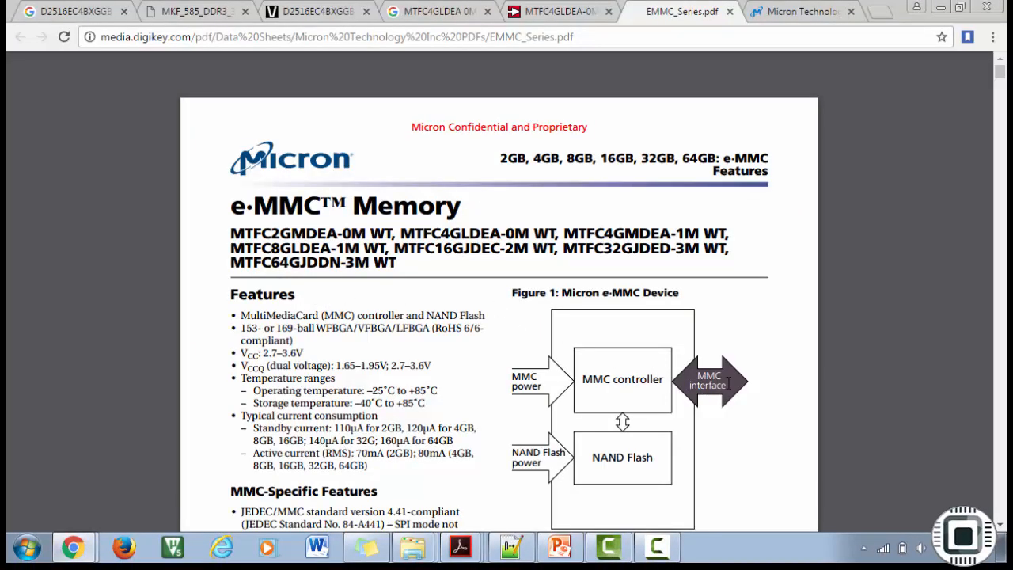
mouse_move(762, 387)
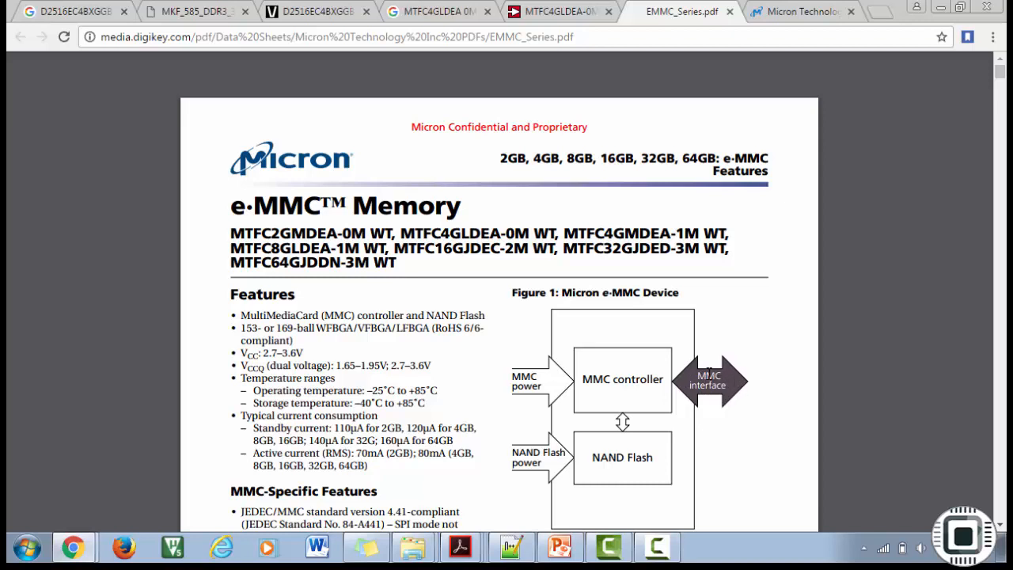
left_click(459, 547)
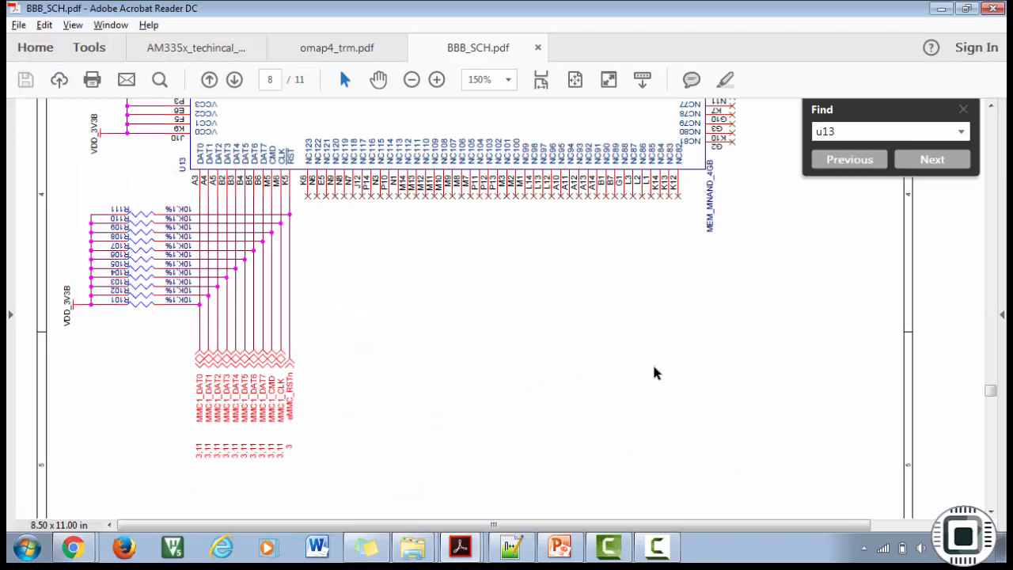
mouse_move(643, 376)
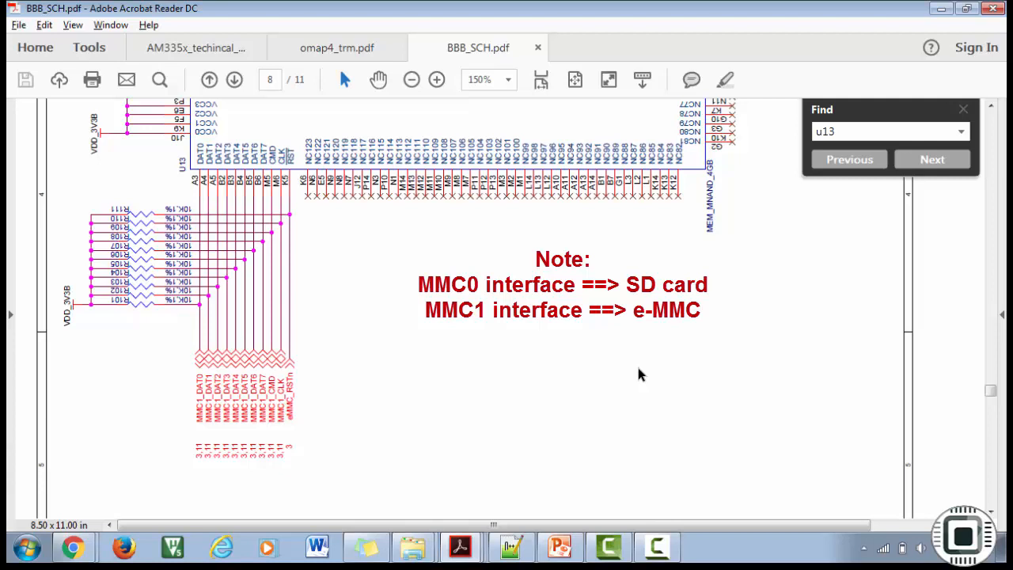
mouse_move(487, 323)
type("MMC1_DAT0")
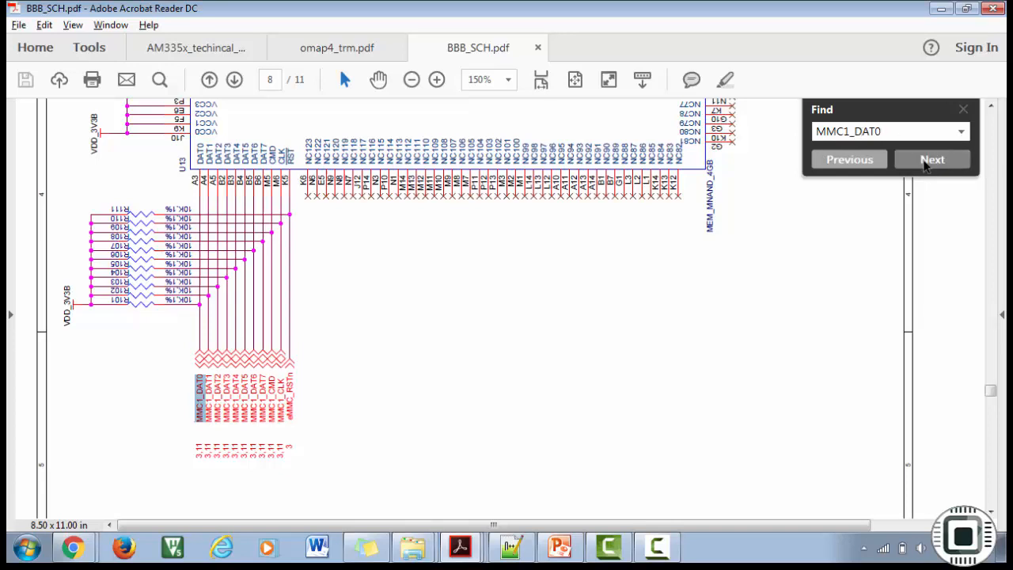
Jump to the next MMC1_DAT0 match and scroll through that sheet
left_click(932, 159)
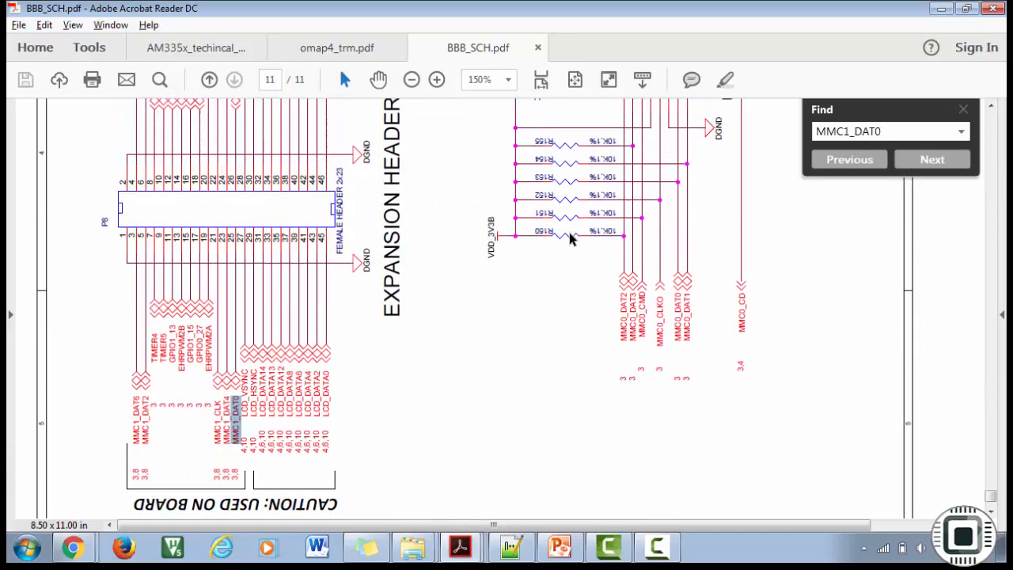
scroll("down", 3)
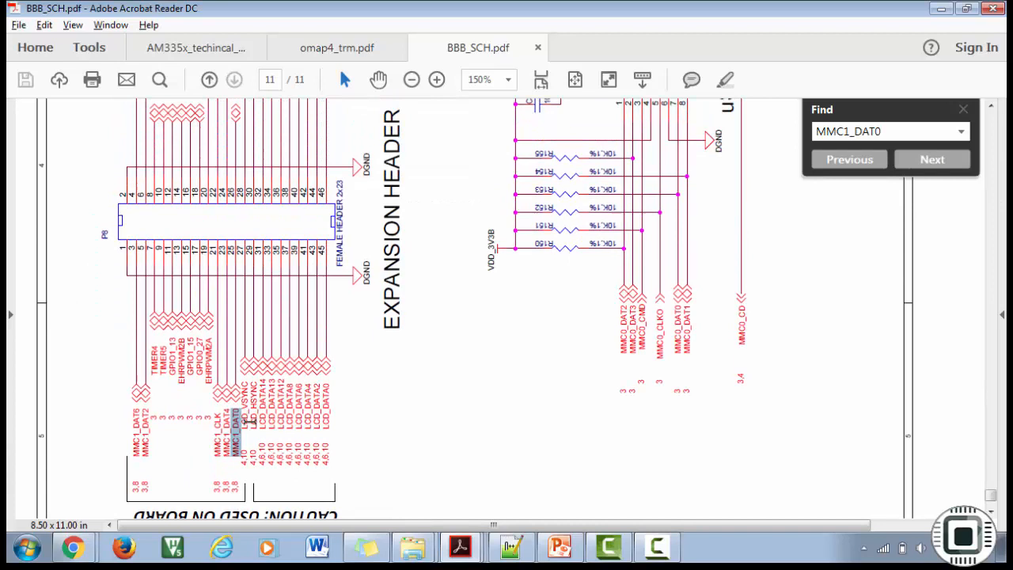
mouse_move(243, 277)
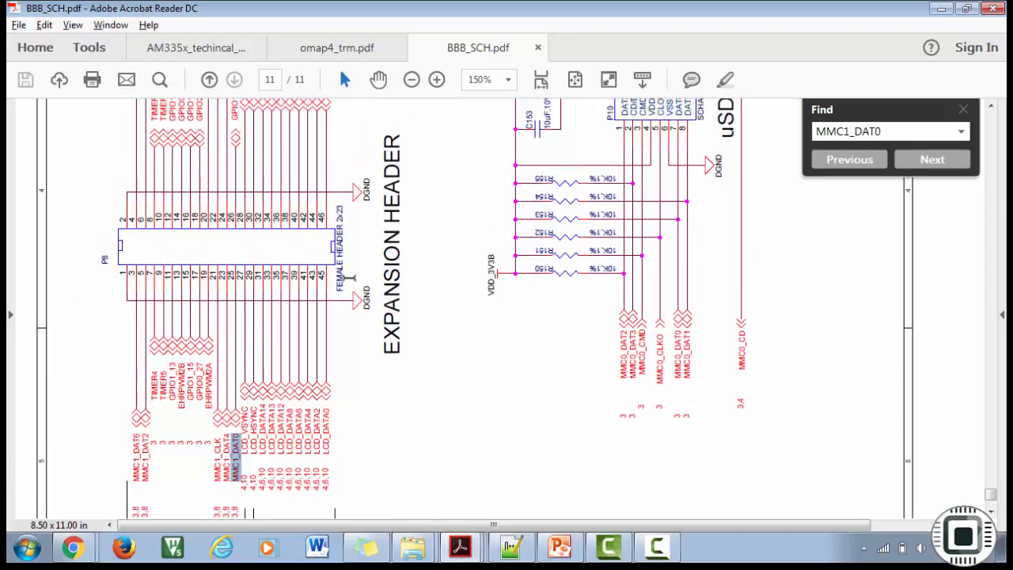
mouse_move(99, 254)
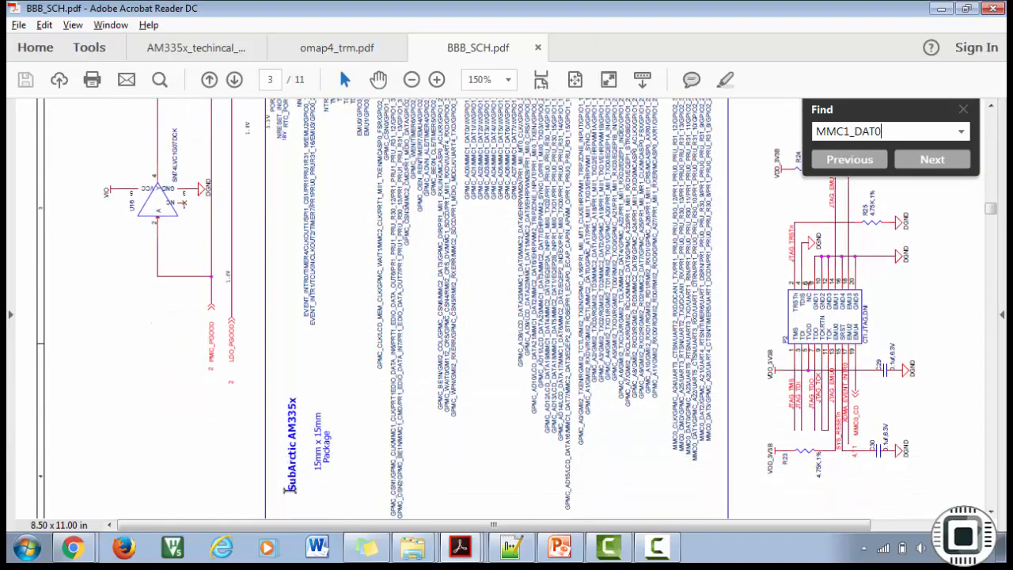
Zoom around the AM335x symbol to inspect MMC1_DAT0 at ball U7 (GPMC_AD0/MMC1_DAT0/GPIO1_0)
scroll("up", 3)
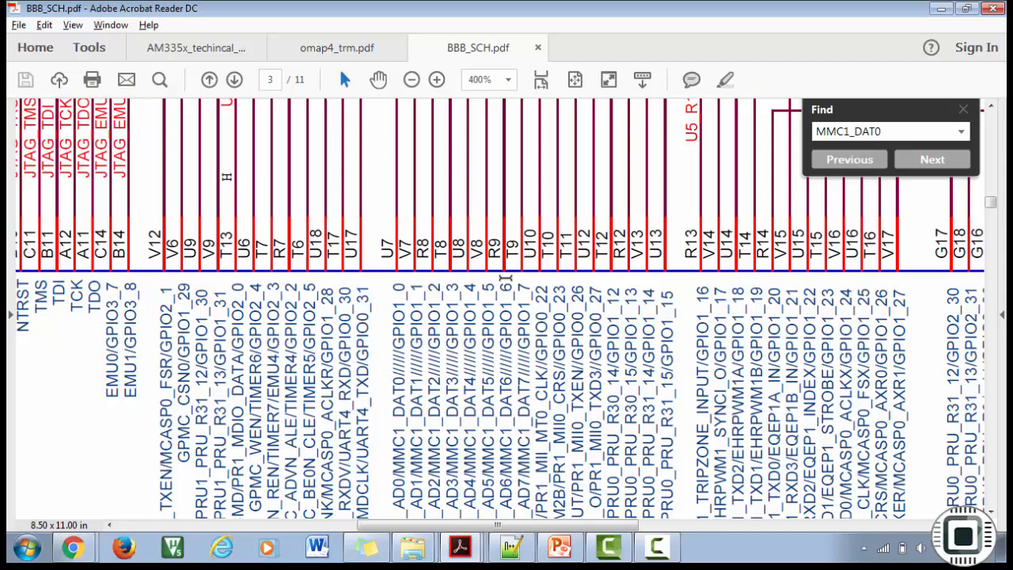
scroll("up", 3)
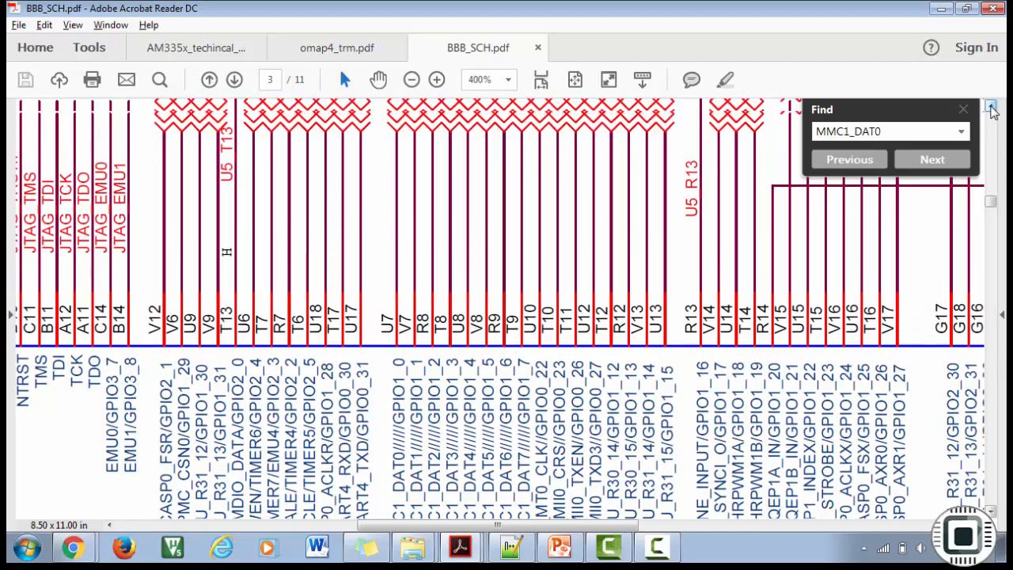
left_click(931, 159)
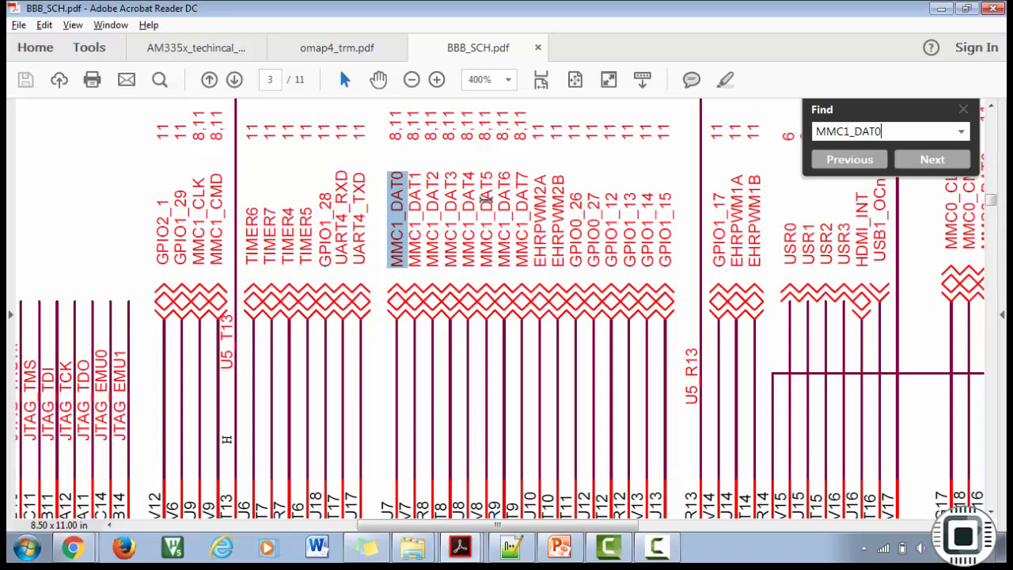
scroll("down", 3)
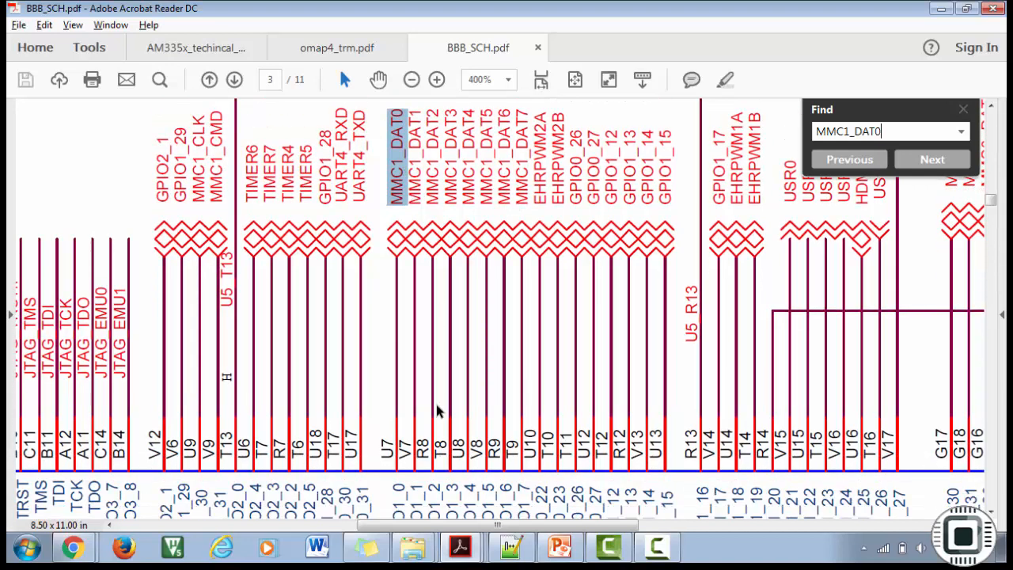
scroll("down", 3)
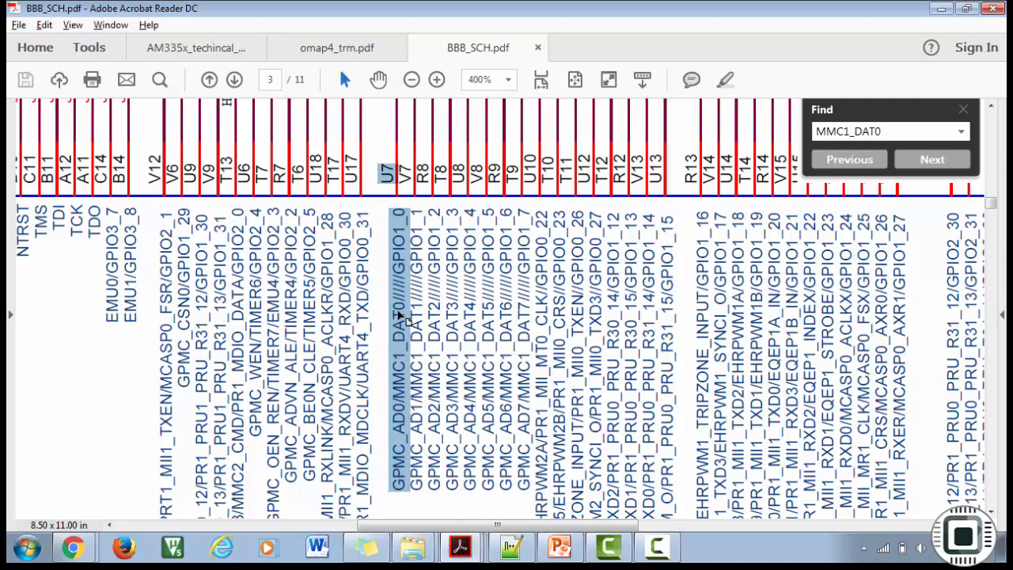
mouse_move(400, 242)
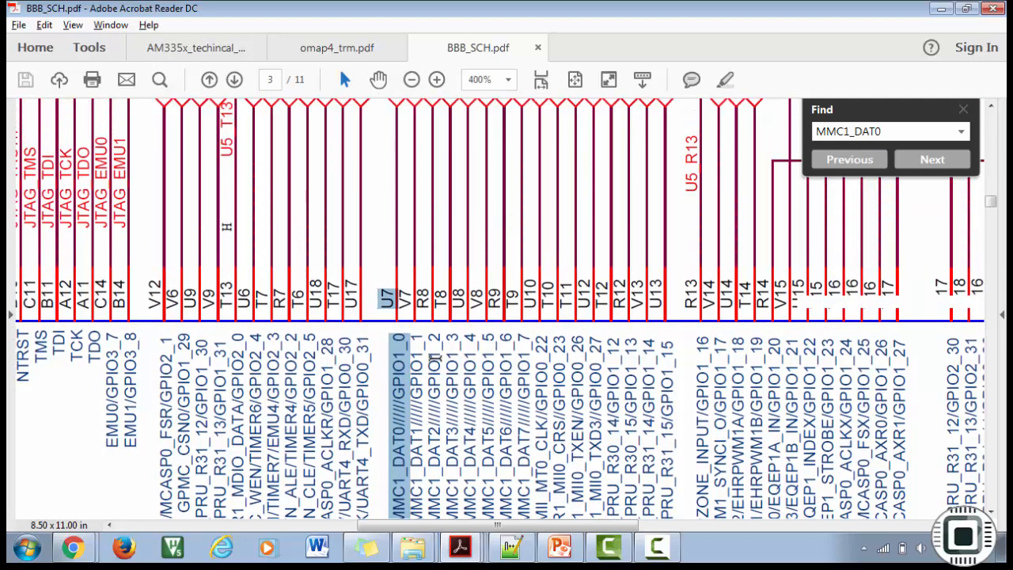
scroll("up", 3)
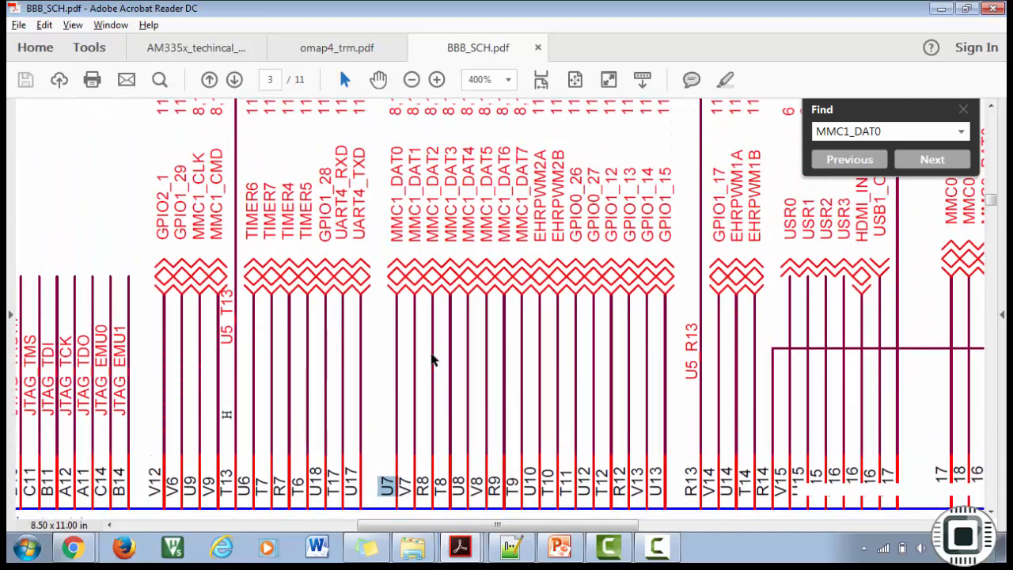
mouse_move(406, 320)
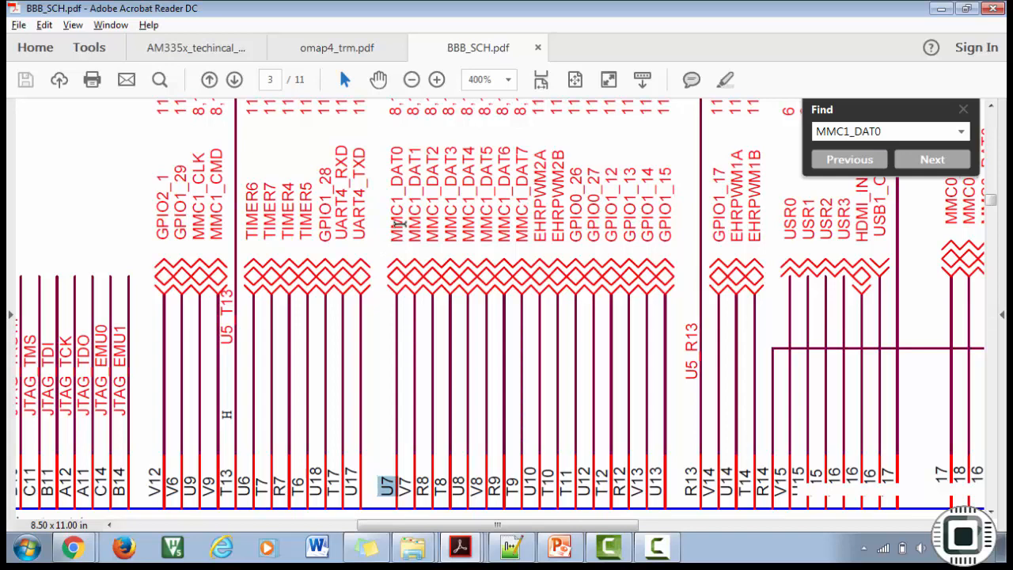
left_click(411, 80)
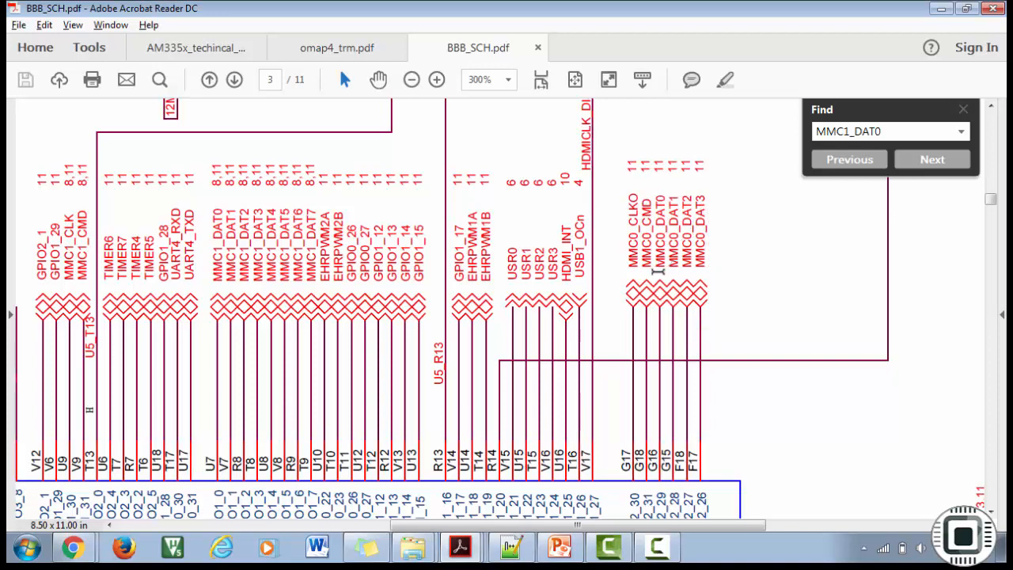
left_click(931, 159)
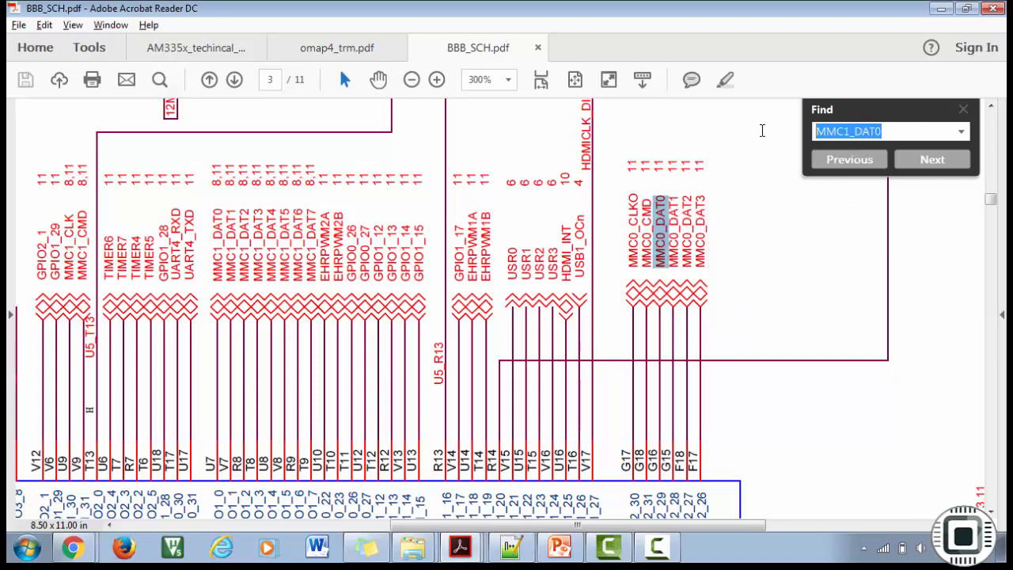
Search MMC0_DAT0 to page 11, inspecting microSD connector P10 and its 10K pull-ups
left_click(932, 159)
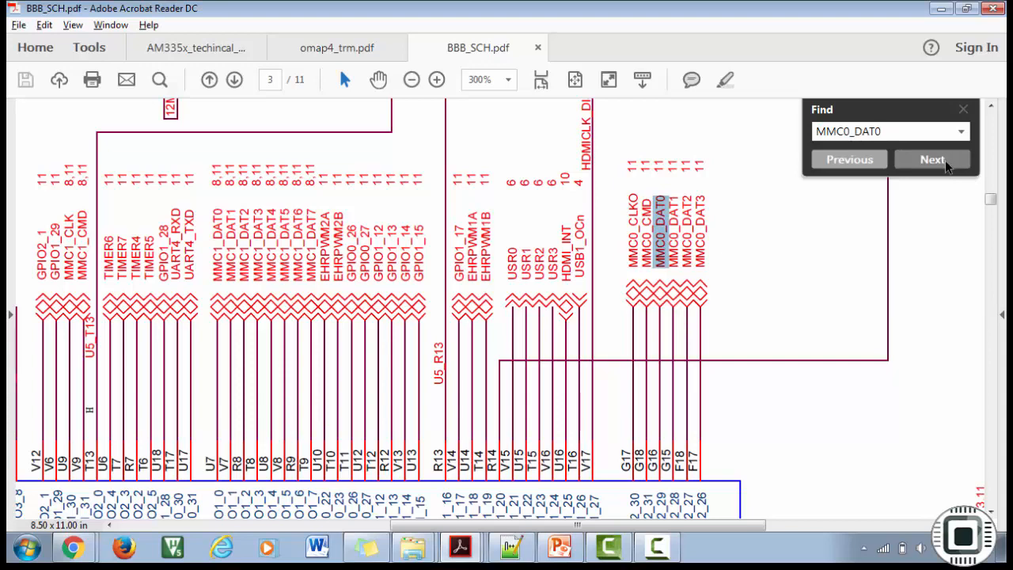
left_click(933, 159)
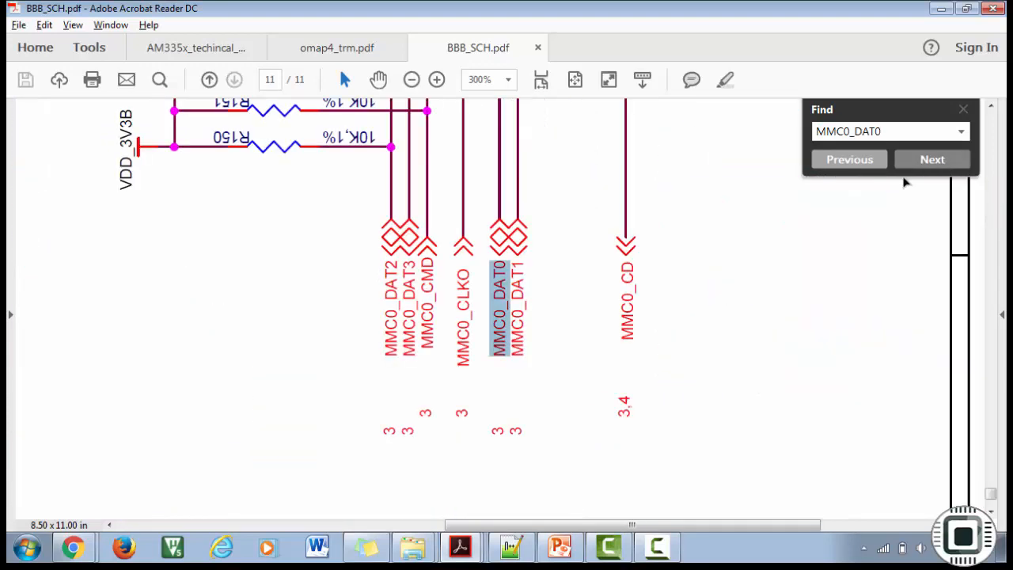
left_click(933, 159)
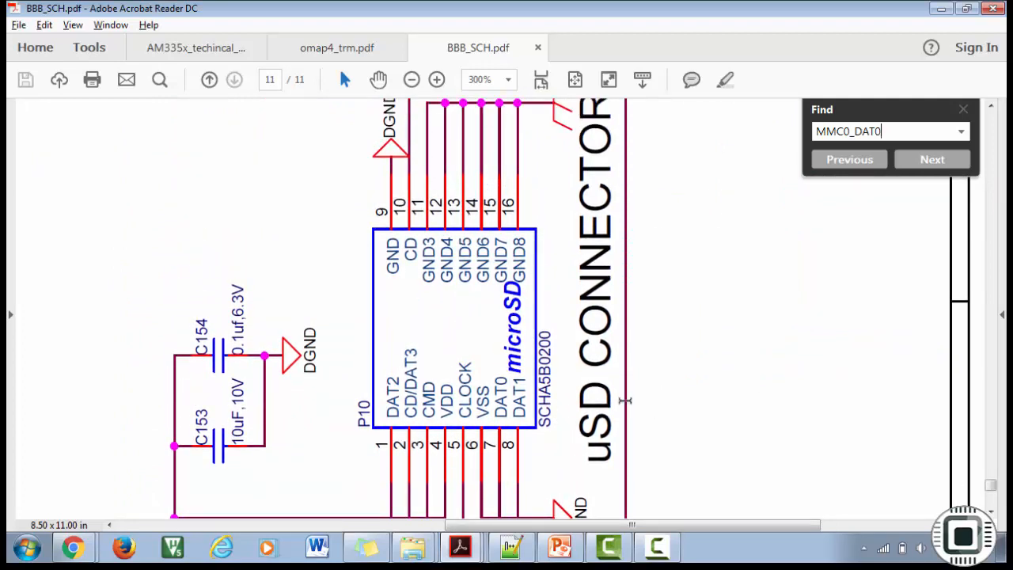
scroll("down", 3)
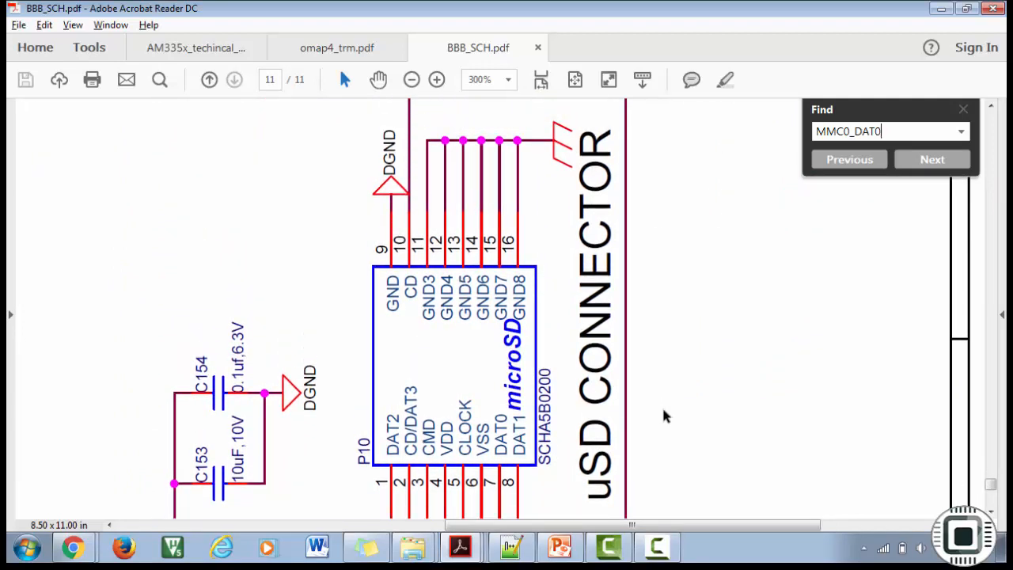
mouse_move(488, 363)
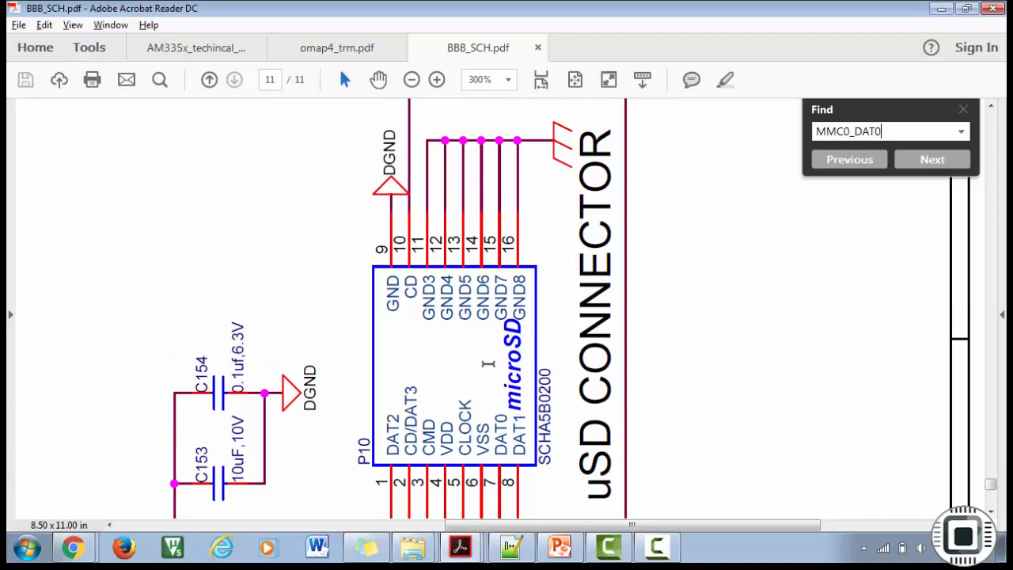
scroll("down", 3)
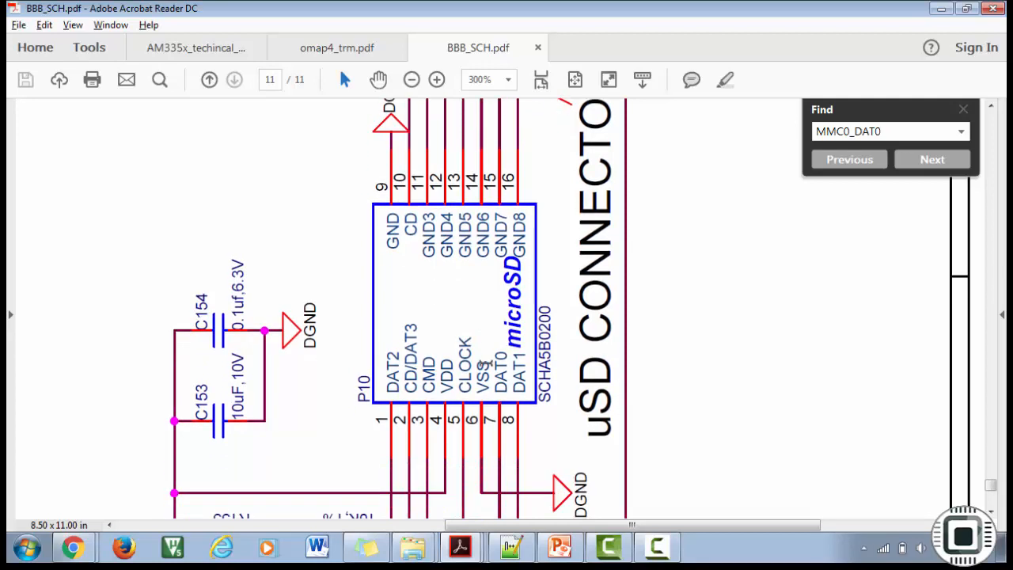
scroll("down", 3)
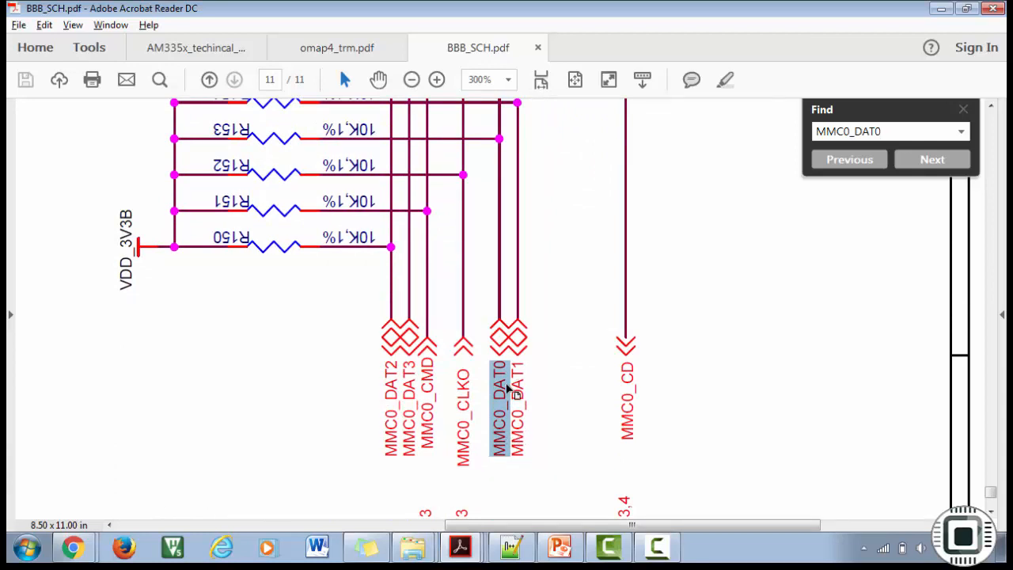
scroll("up", 3)
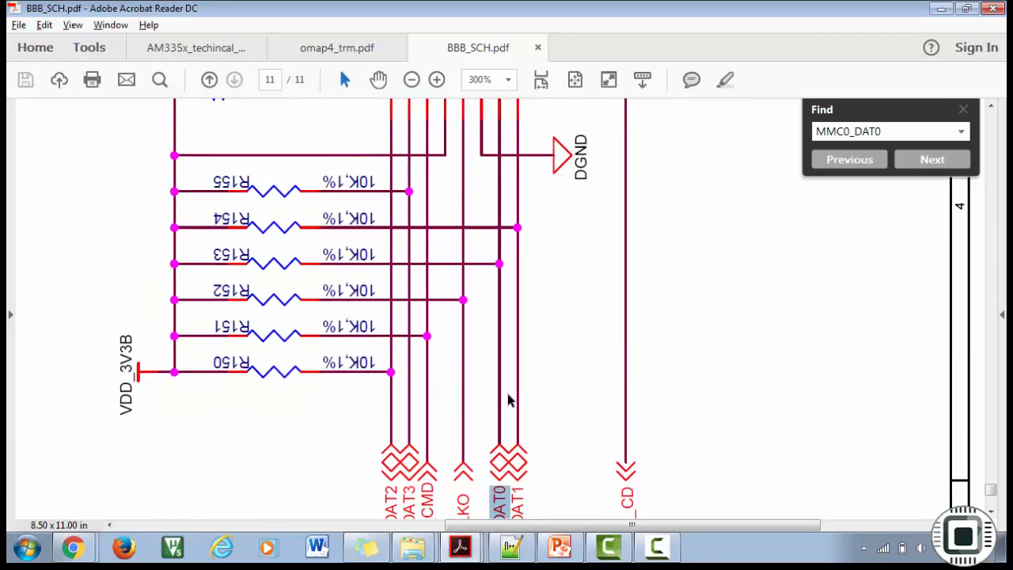
scroll("up", 3)
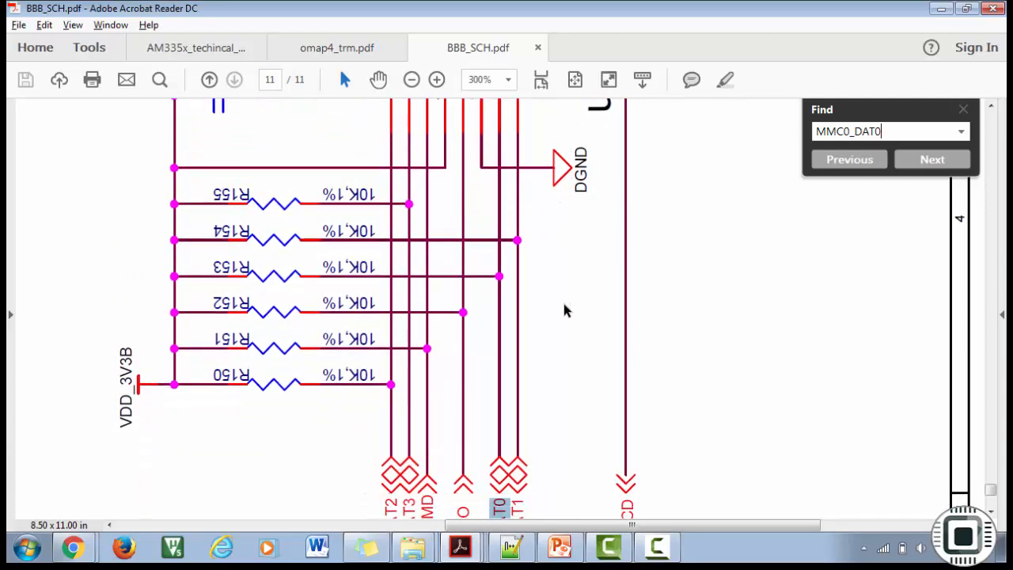
mouse_move(568, 363)
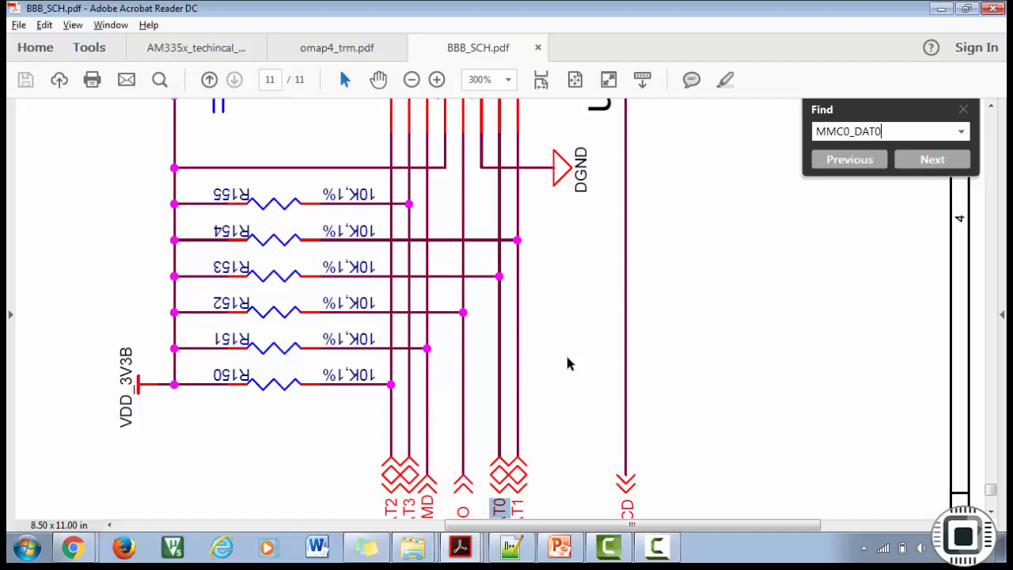
Switch to the AM335x technical reference manual tab
left_click(336, 48)
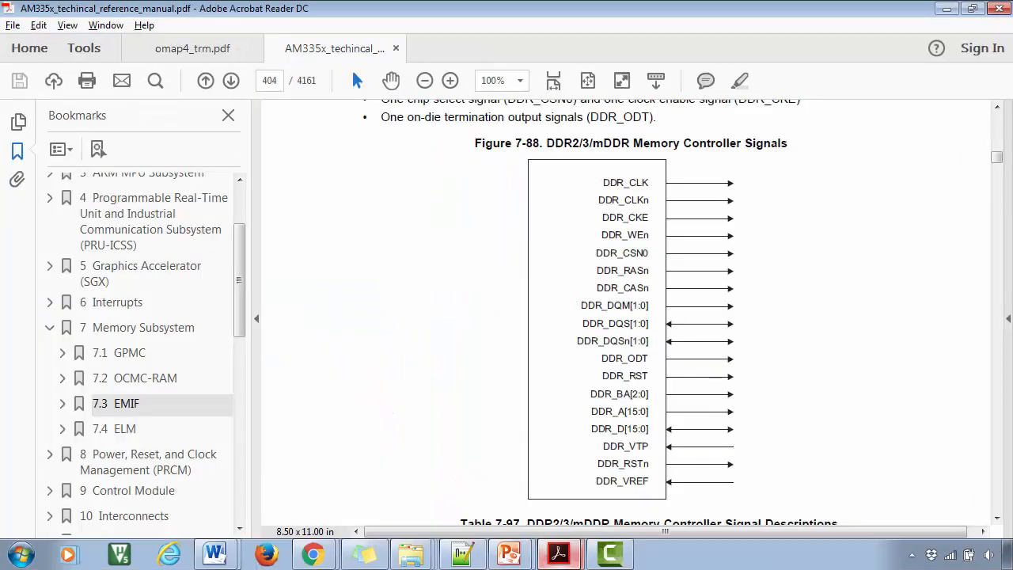